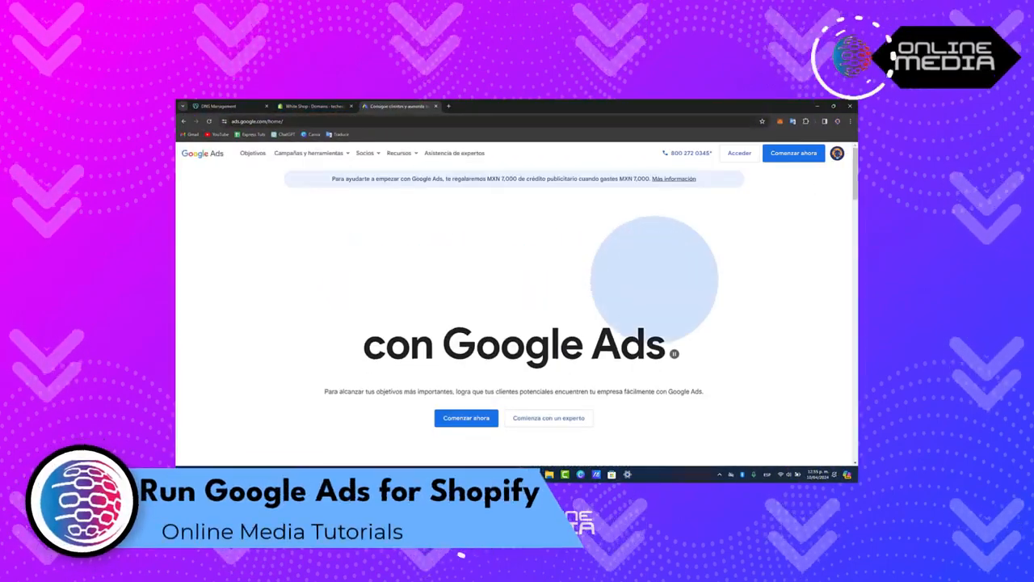
# Switch the Google Ads homepage language from Spanish to English via the footer selector
pyautogui.scroll(-3)
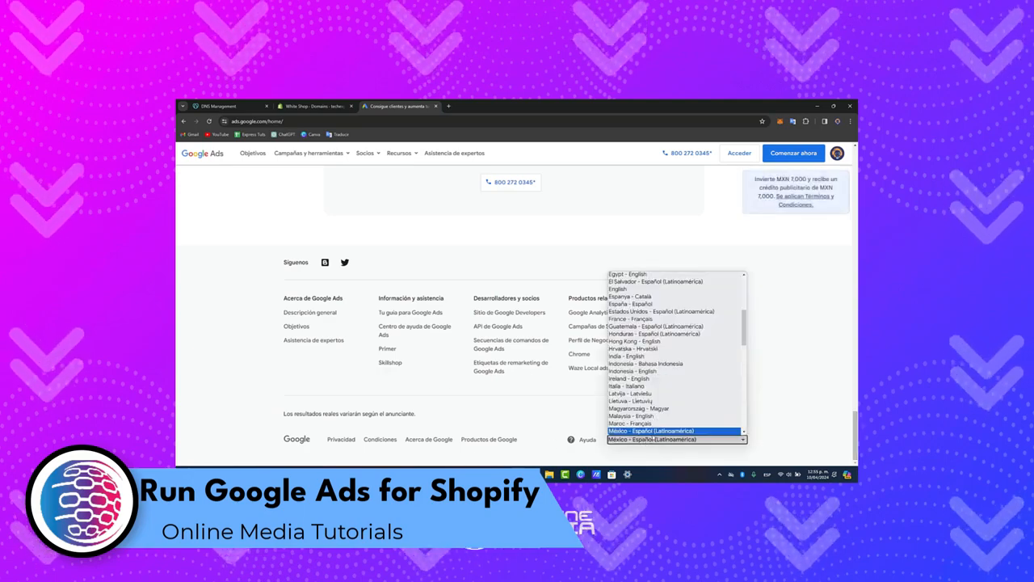
pyautogui.click(674, 439)
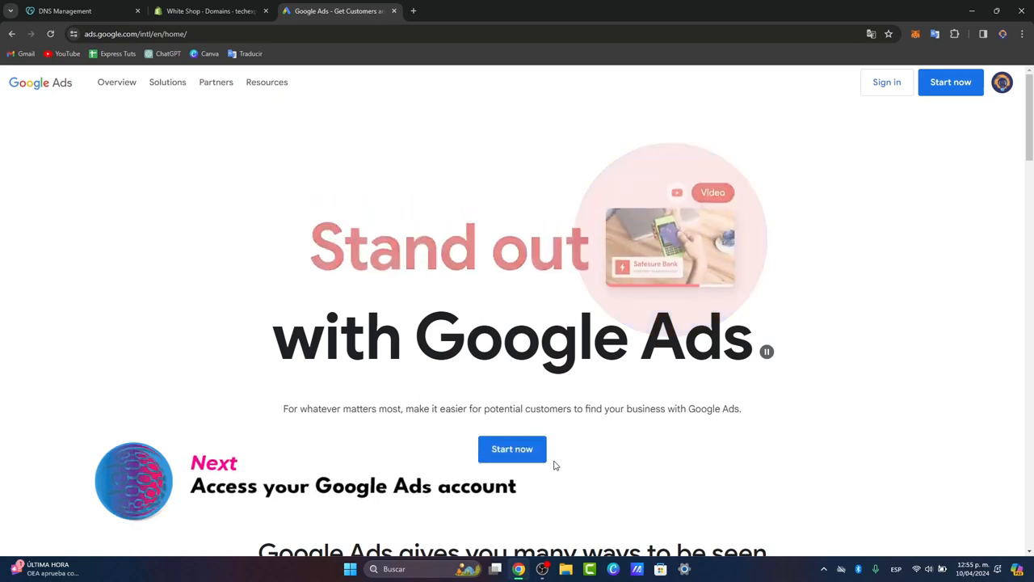
# Start setup and enter the TECHEXPRESS manager account's Campaigns page
pyautogui.click(512, 448)
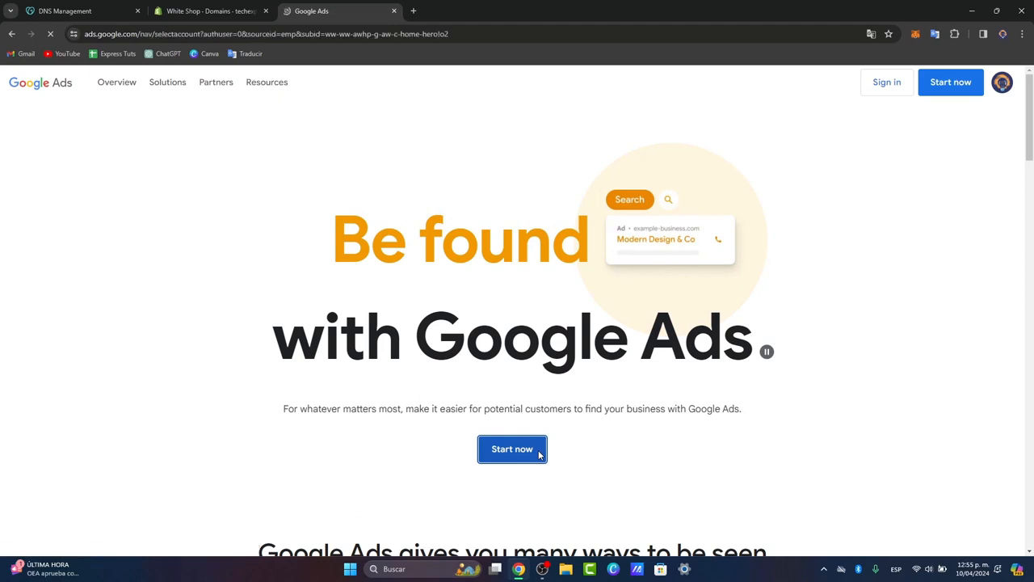
pyautogui.click(513, 449)
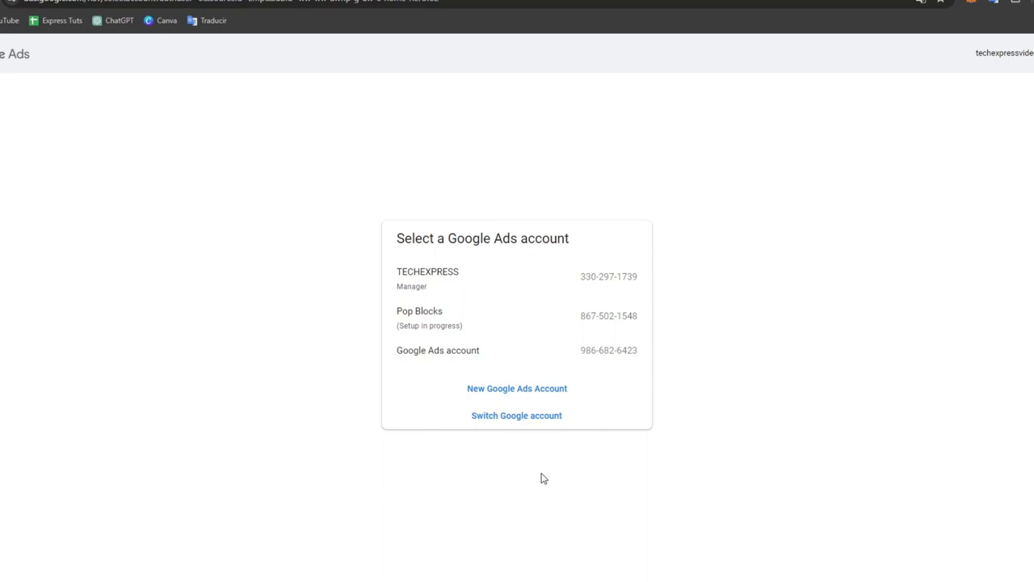
pyautogui.moveTo(482, 301)
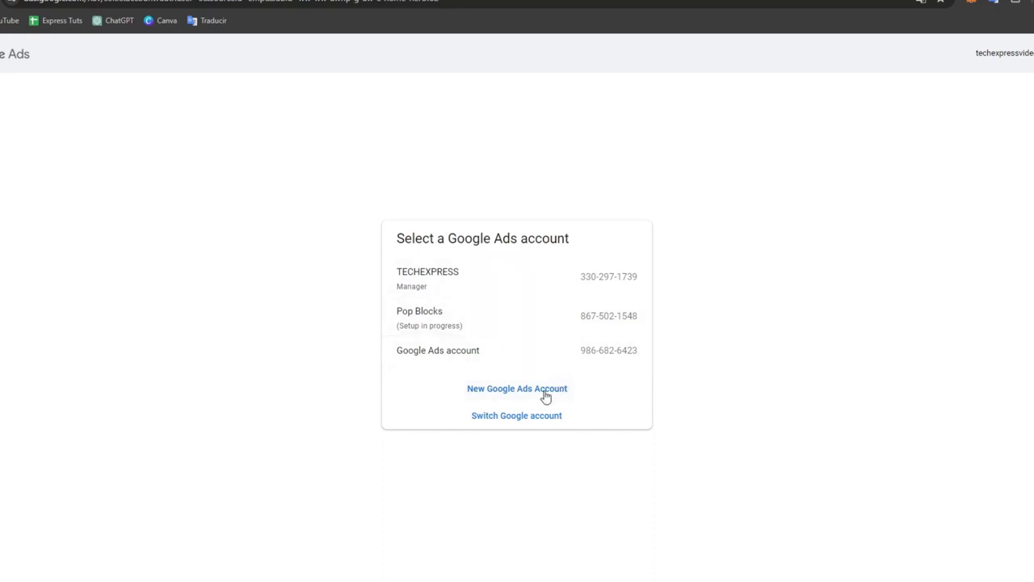
pyautogui.moveTo(517, 392)
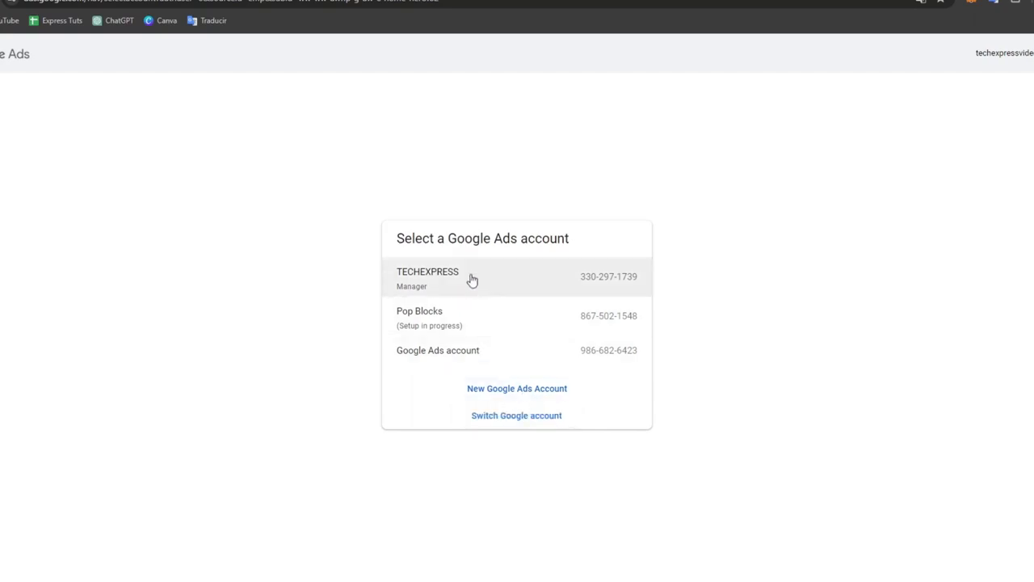
pyautogui.click(427, 277)
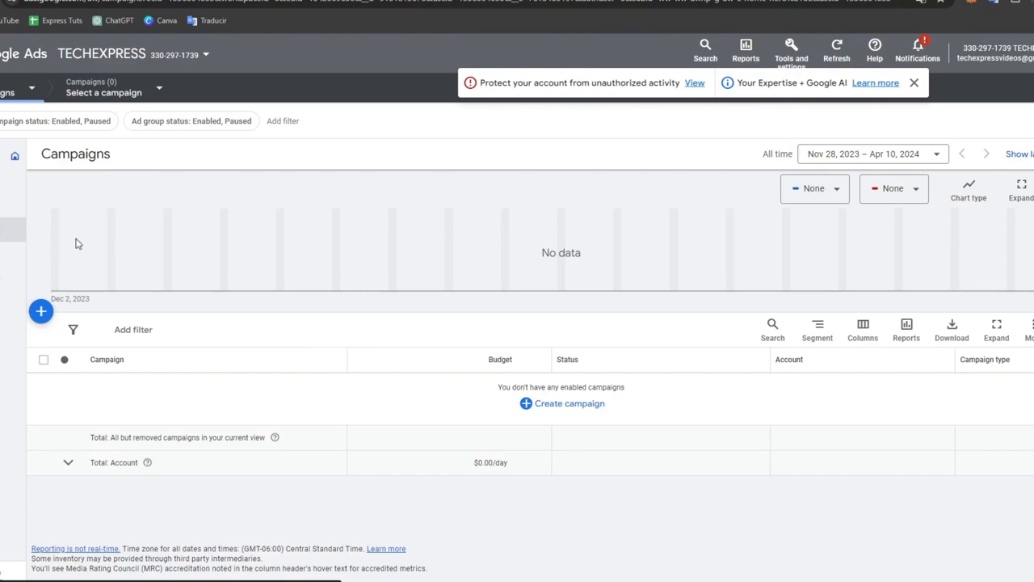
# Select Client 1 from the header account switcher list
pyautogui.click(41, 311)
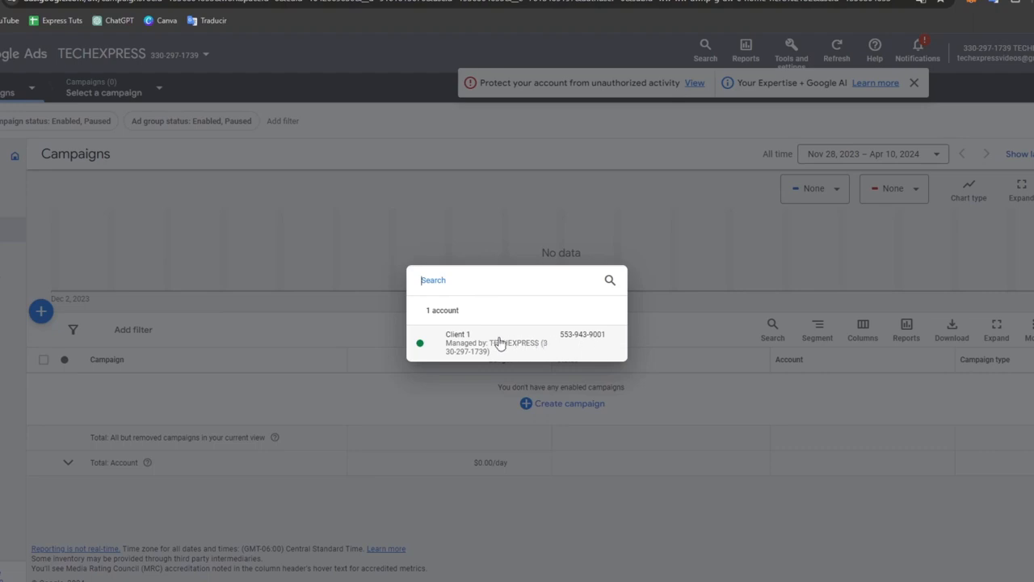
pyautogui.click(497, 342)
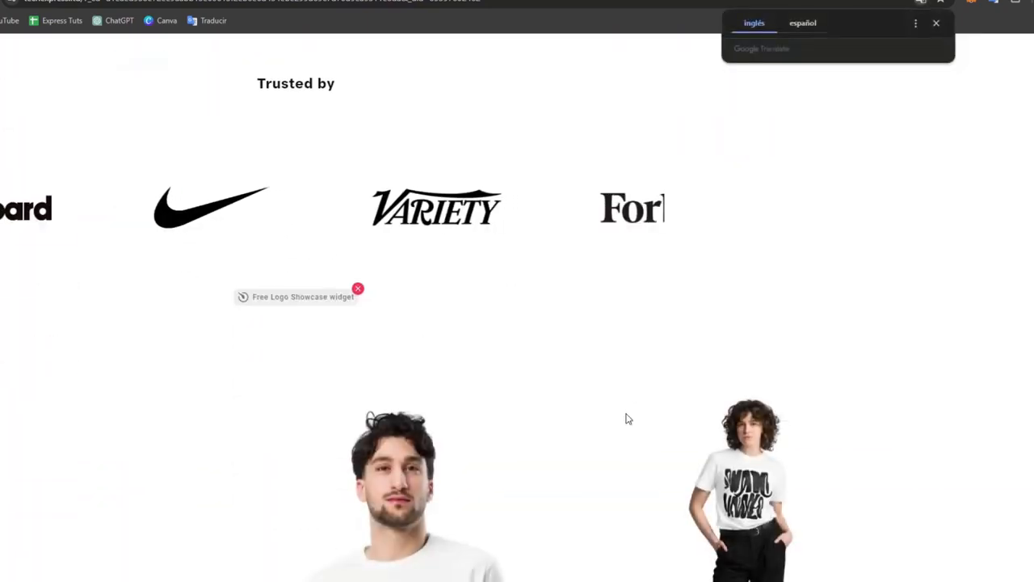
# Browse the White Shop storefront's Premium T-Shirts collection with the Random Ink Letters Shirt
pyautogui.scroll(-3)
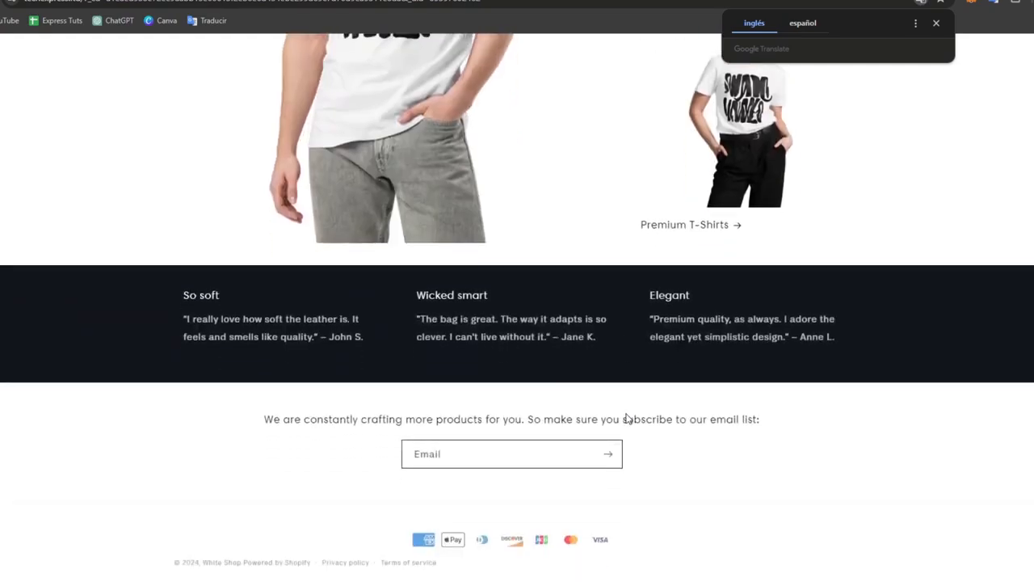
pyautogui.scroll(3)
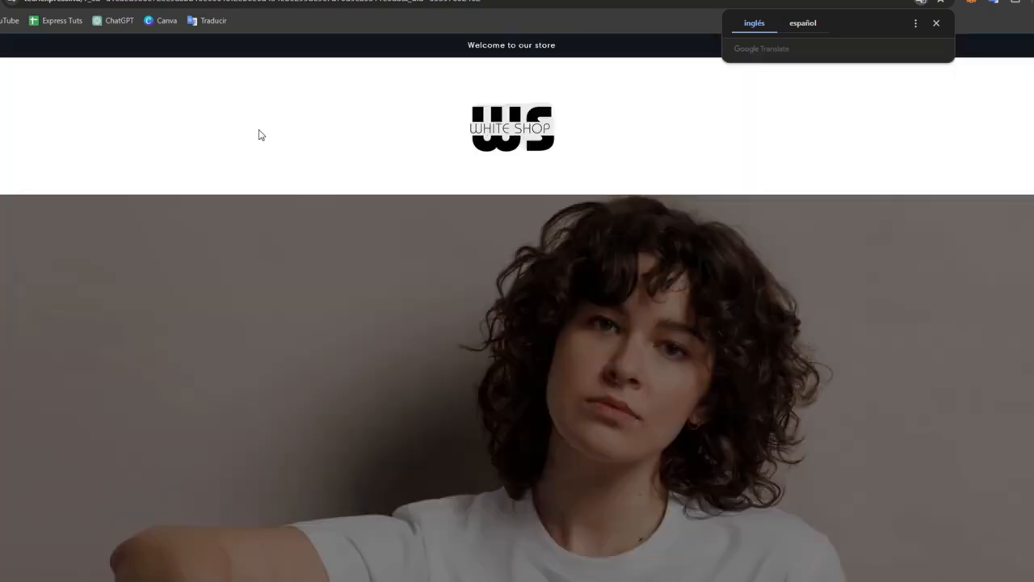
pyautogui.click(937, 22)
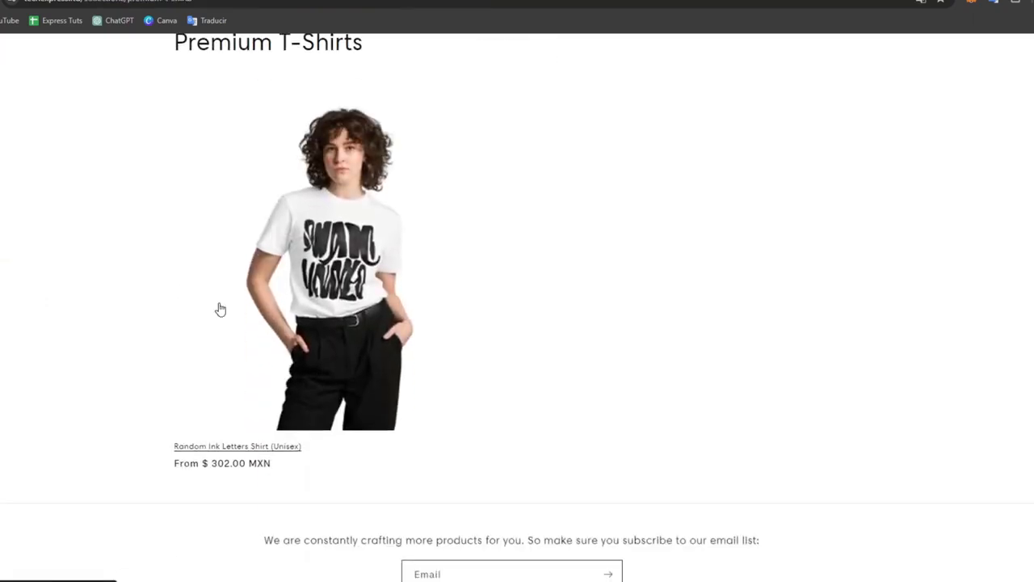
pyautogui.scroll(-3)
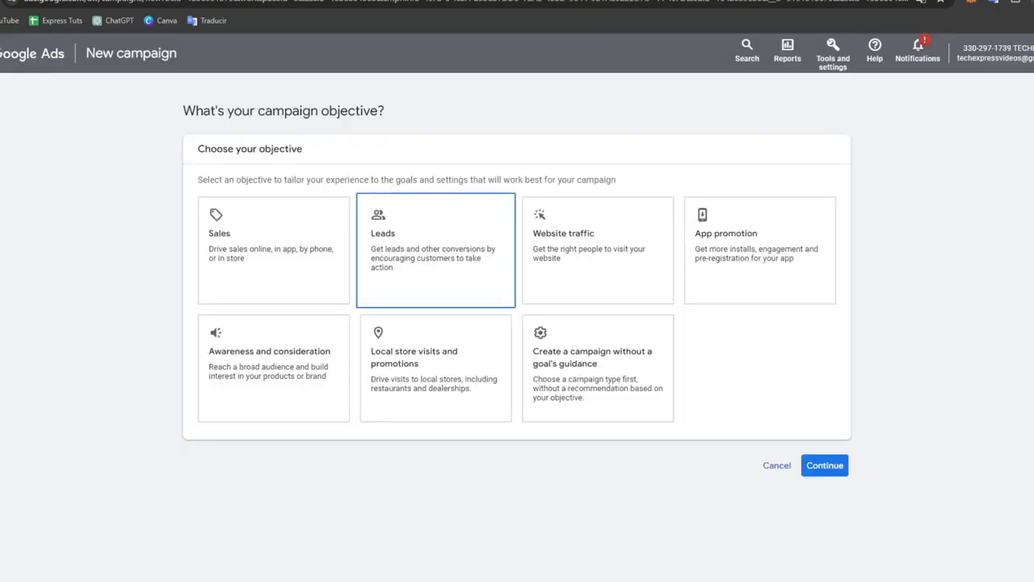
pyautogui.moveTo(437, 32)
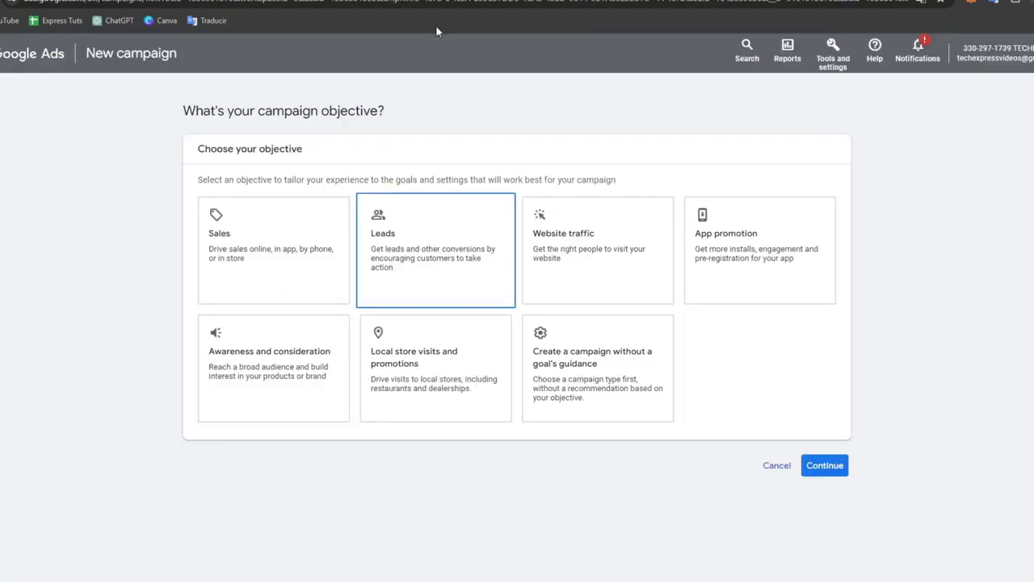
# Choose Website traffic as the campaign objective, with Purchases as conversion goal
pyautogui.click(273, 249)
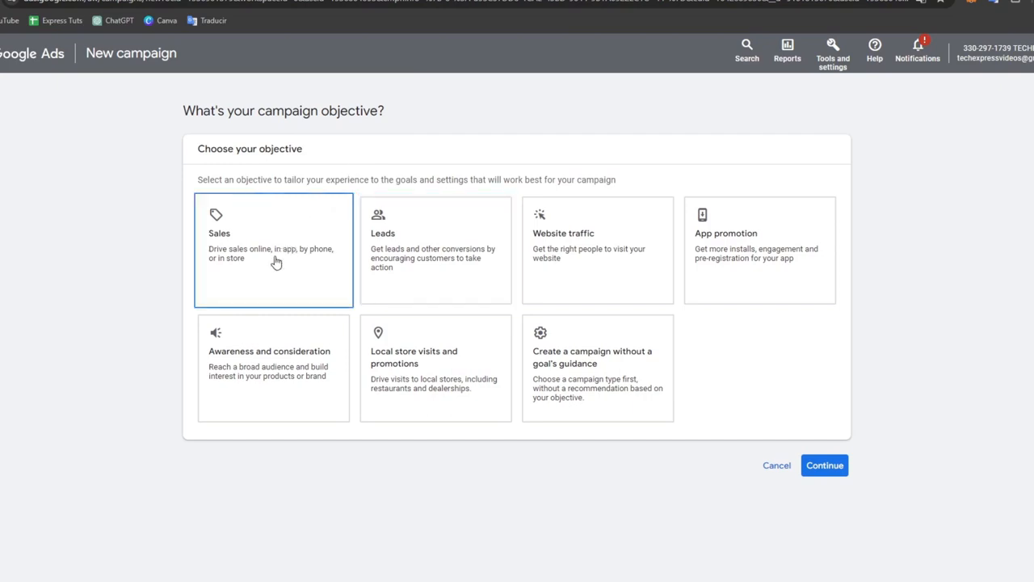
pyautogui.moveTo(271, 271)
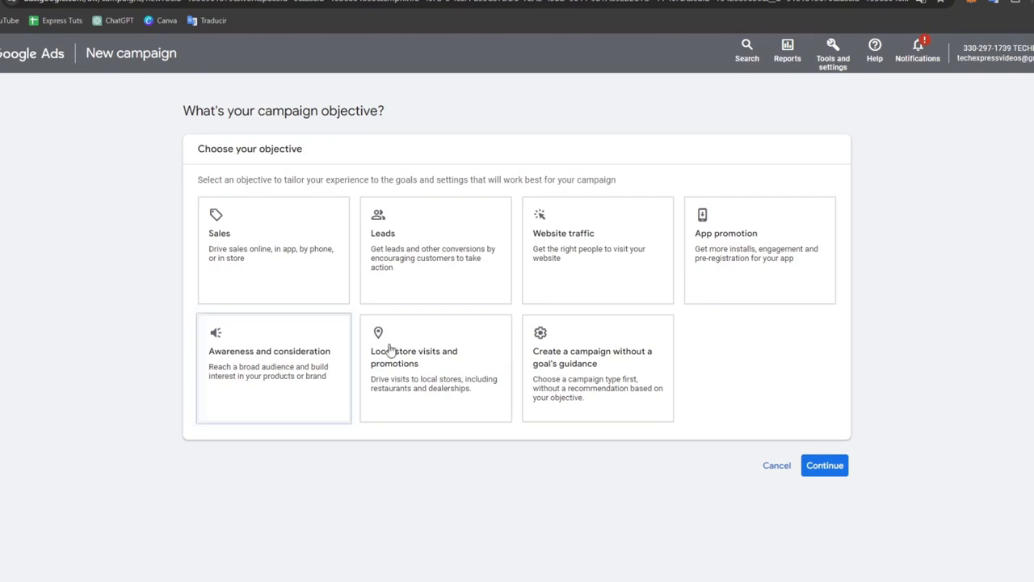
pyautogui.click(593, 249)
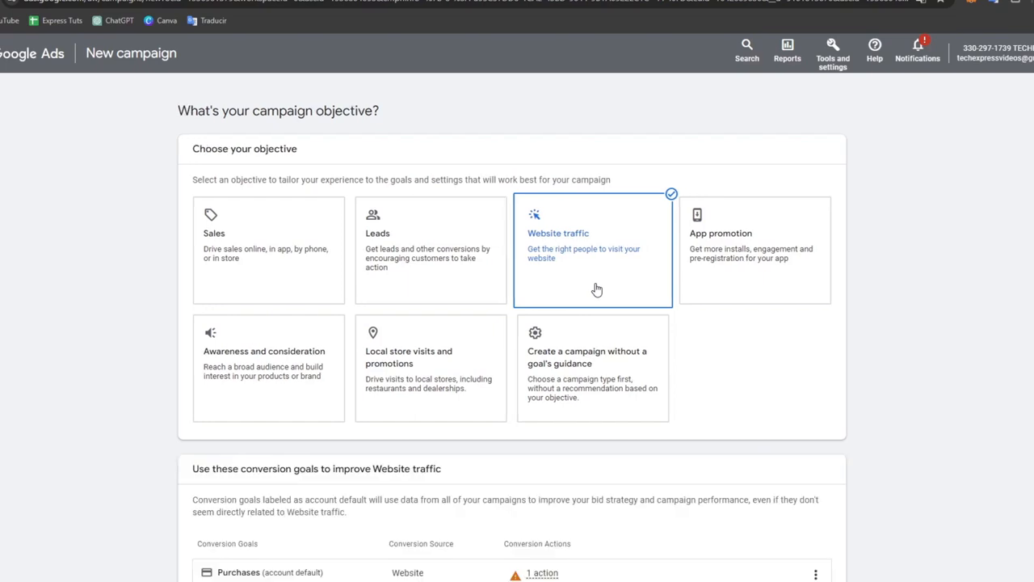
pyautogui.scroll(-3)
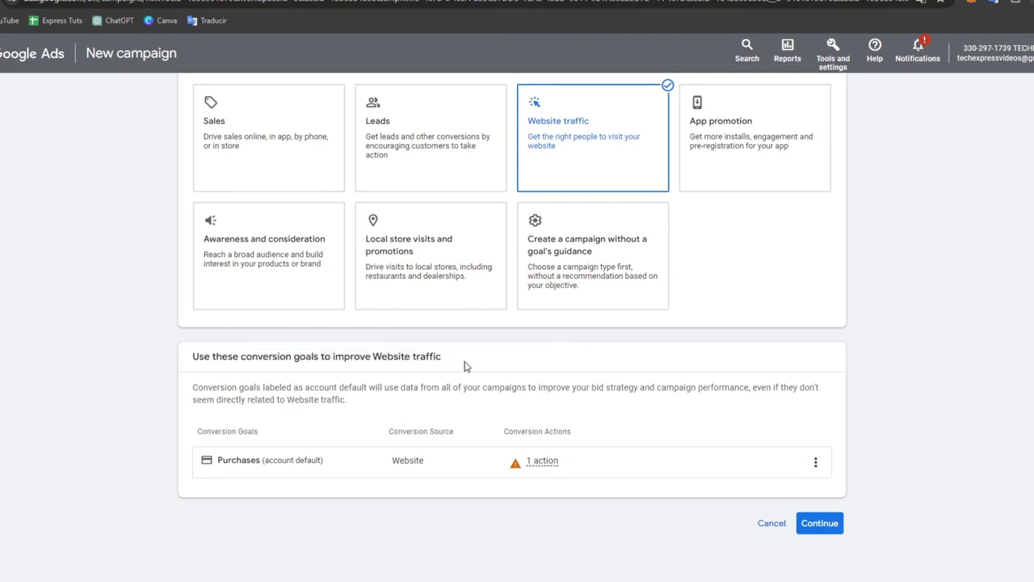
pyautogui.click(818, 523)
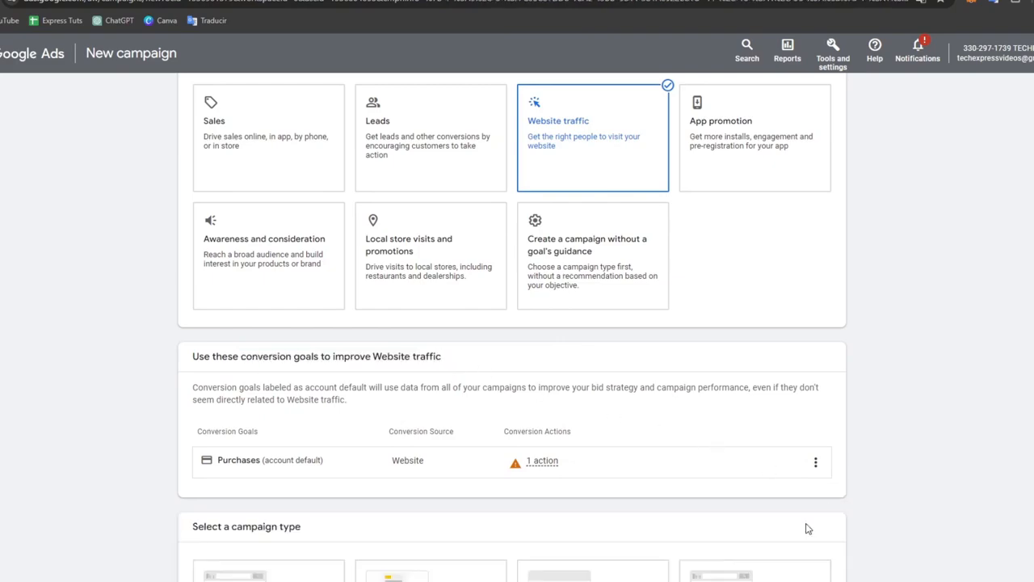
# Select the Performance Max campaign type, named 'Website traffic-Performance Max-2' by default
pyautogui.scroll(-3)
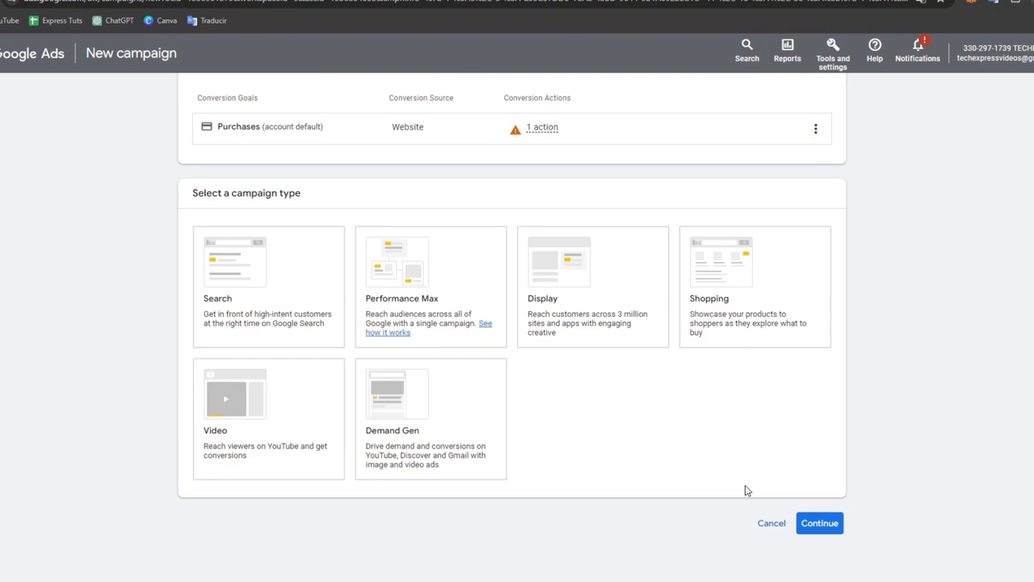
pyautogui.click(430, 286)
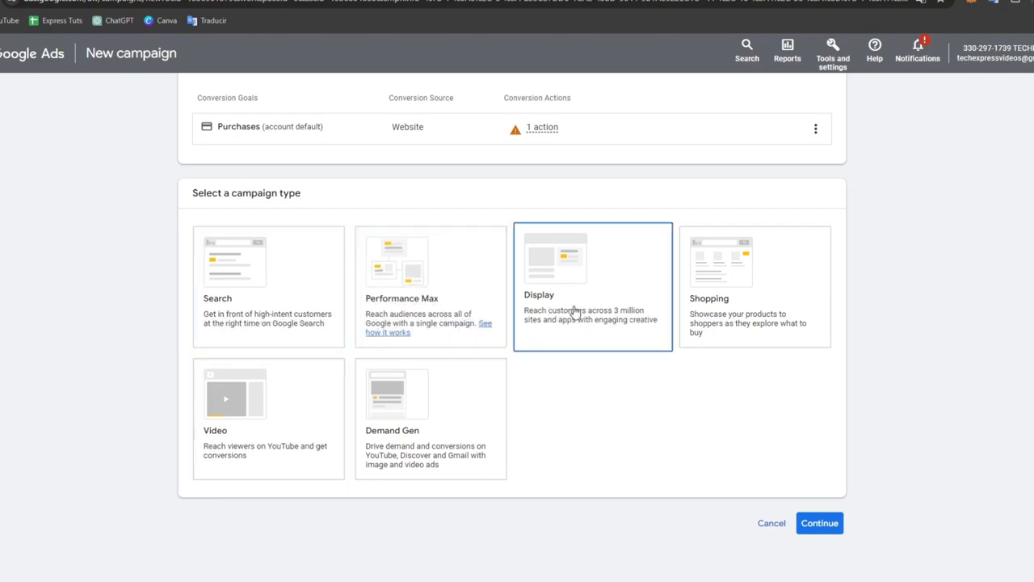
pyautogui.click(754, 285)
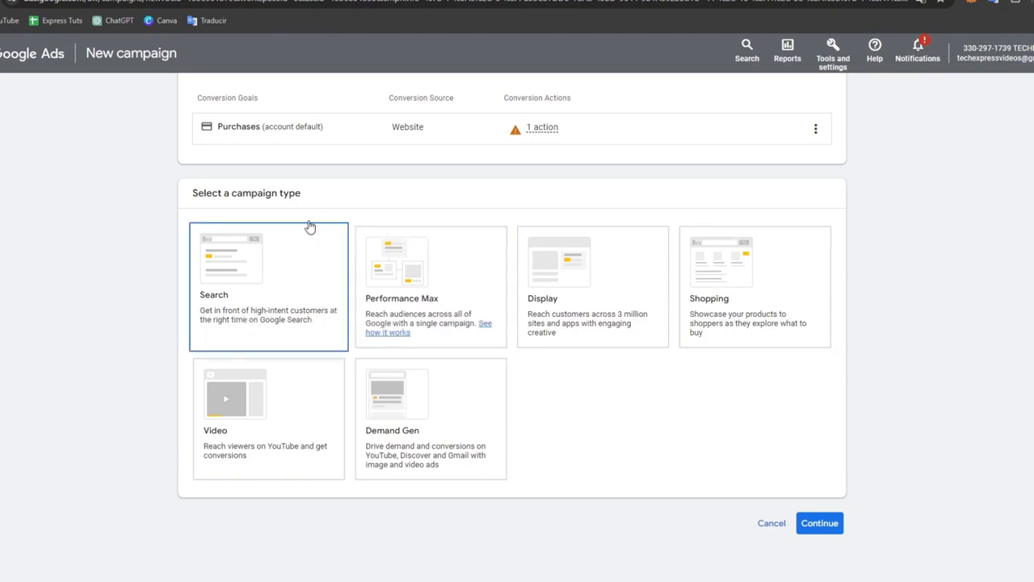
pyautogui.click(430, 417)
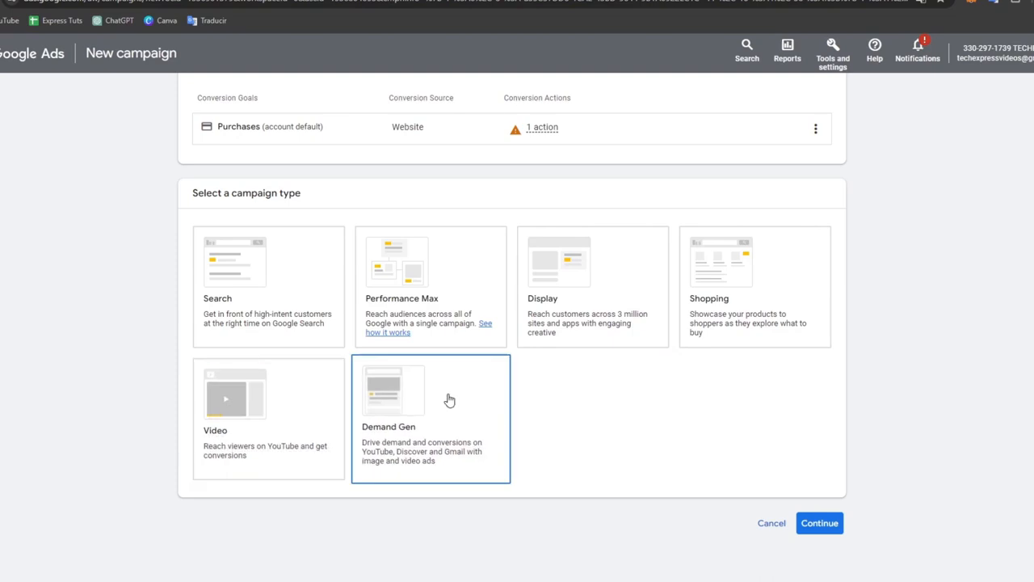
pyautogui.moveTo(445, 399)
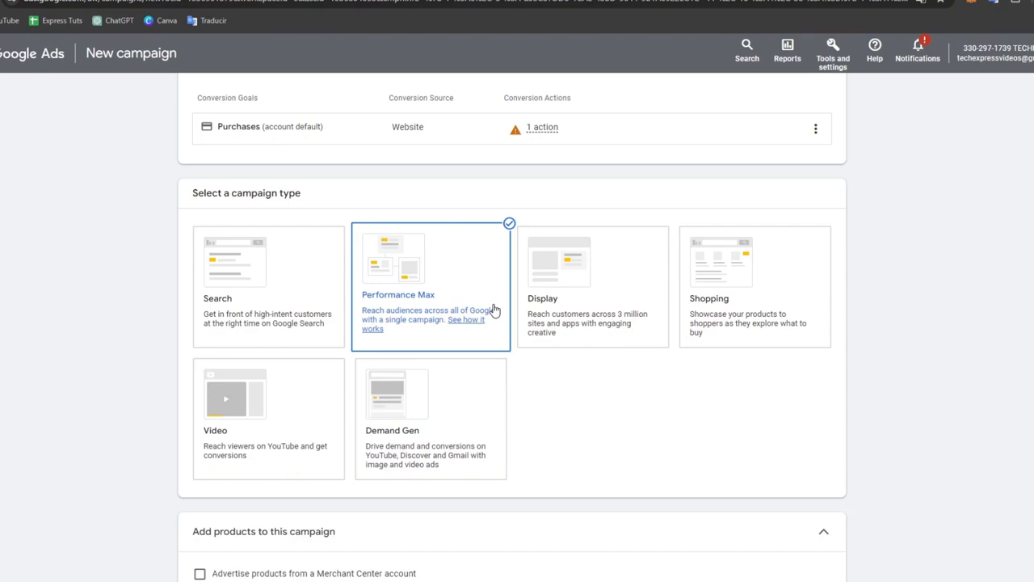
pyautogui.scroll(-3)
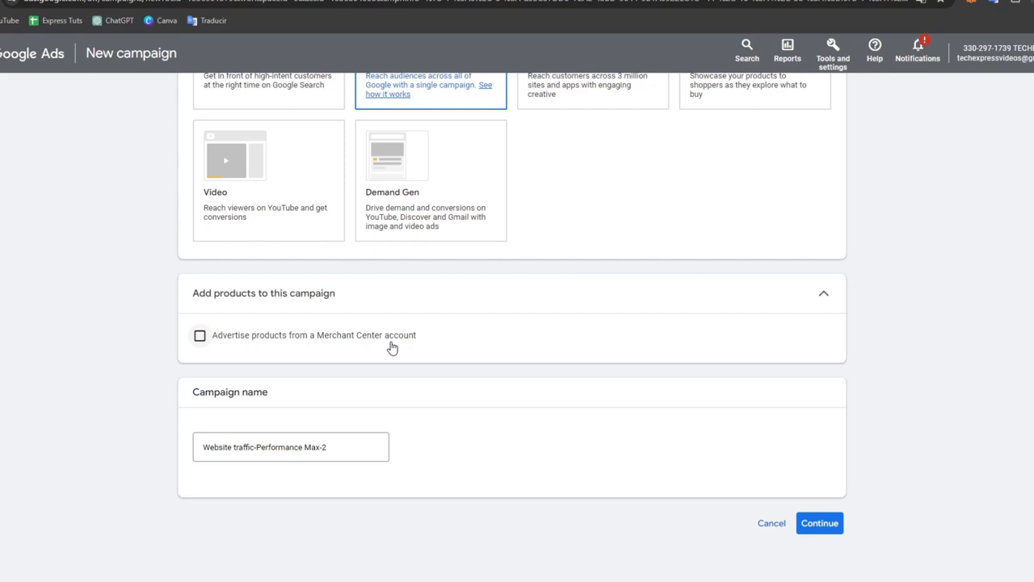
pyautogui.moveTo(289, 425)
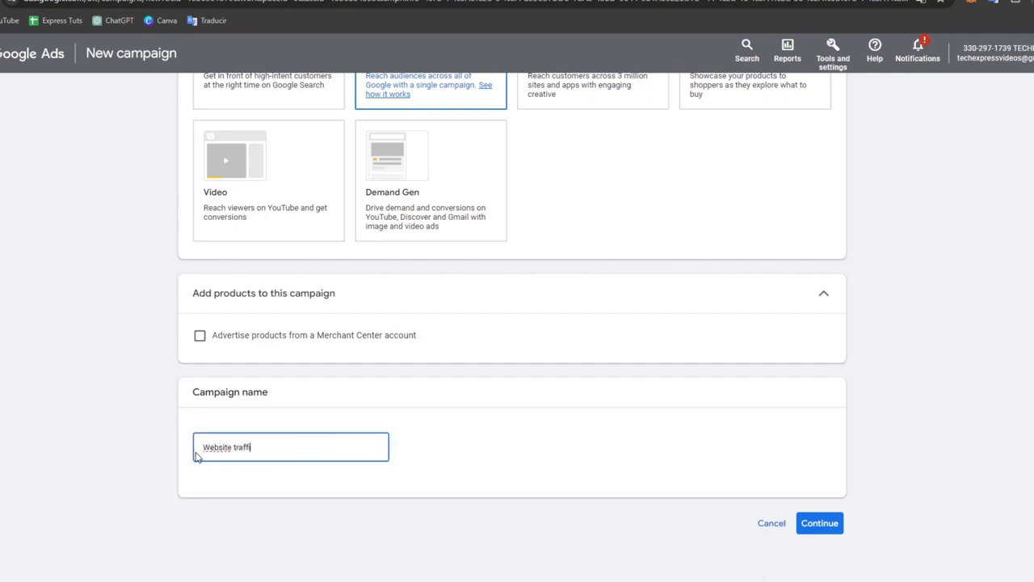
# Rename the campaign 'Website traffic Shopify' and start new rather than the draft
pyautogui.write('Shopify')
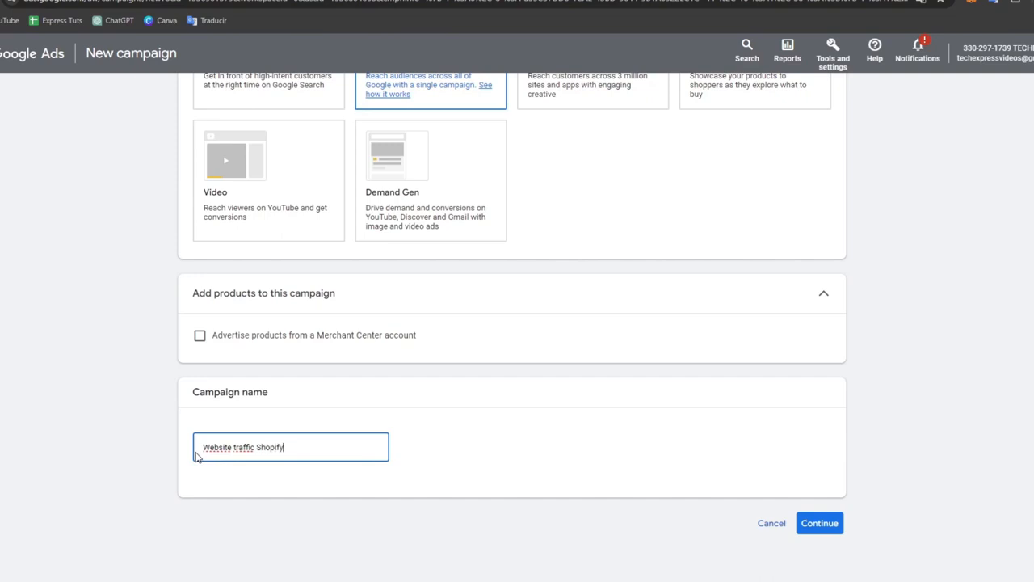
pyautogui.click(818, 523)
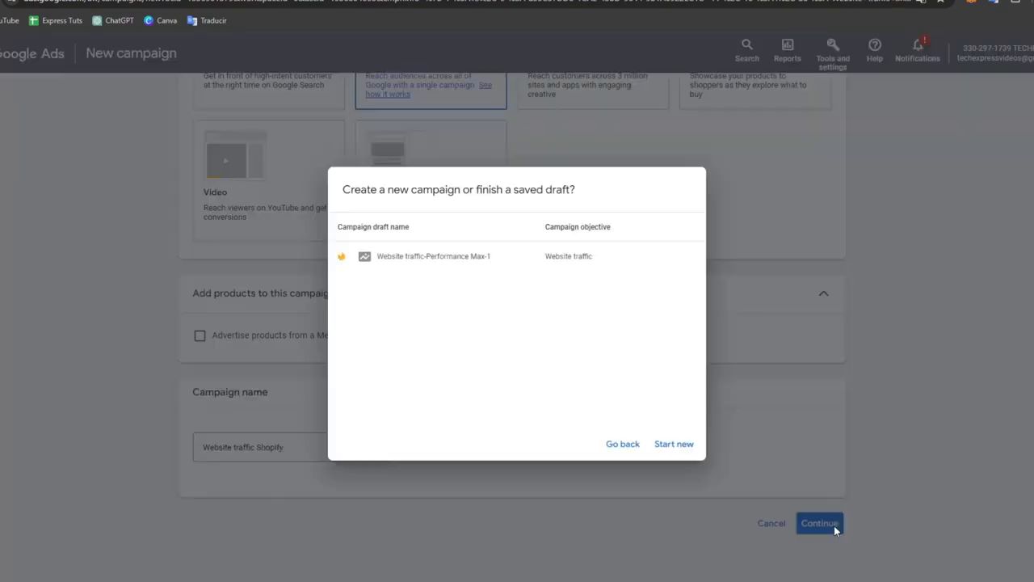
pyautogui.moveTo(545, 202)
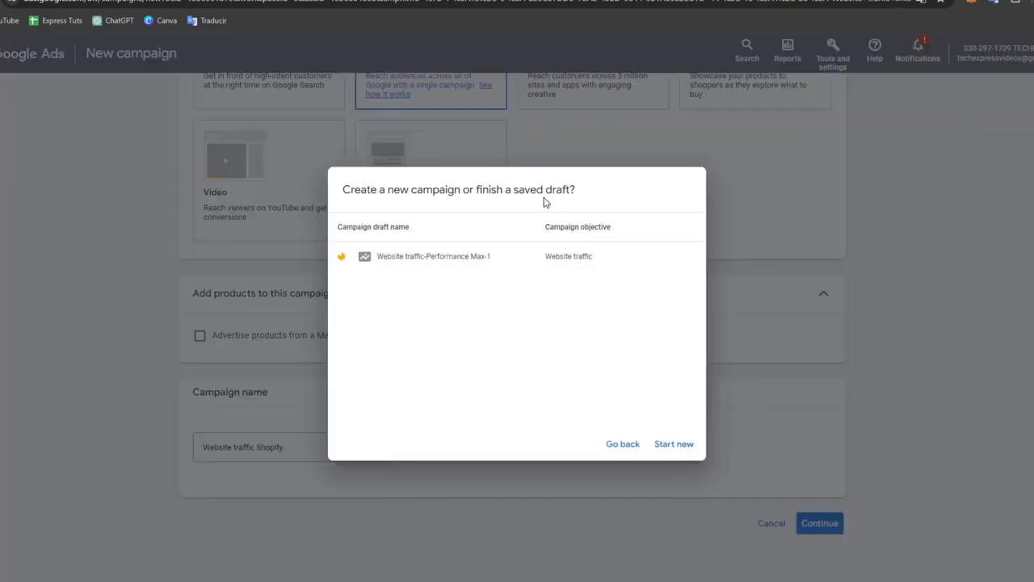
pyautogui.click(674, 444)
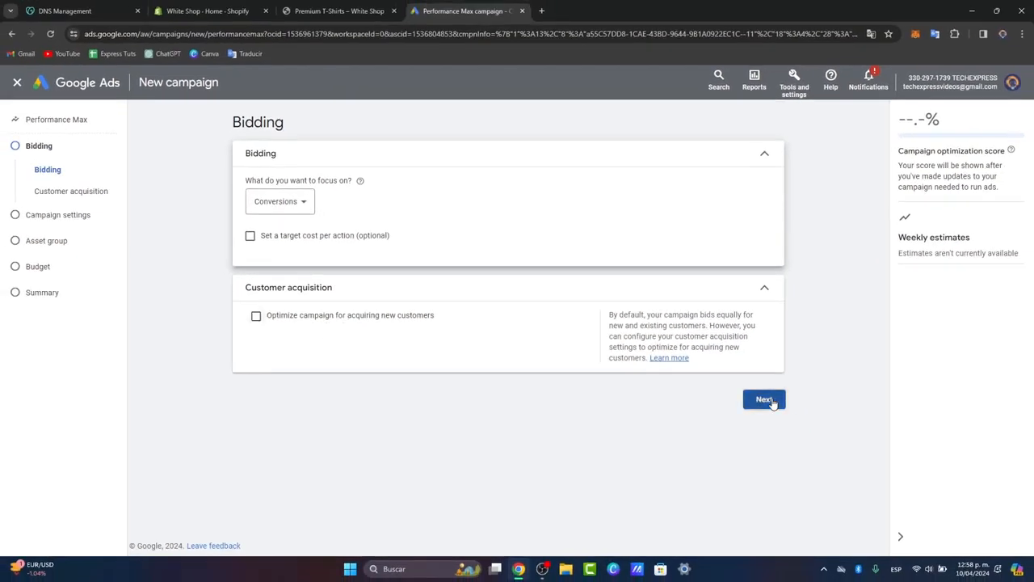
# Keep bidding focused on Conversions and continue past the Bidding step
pyautogui.click(763, 399)
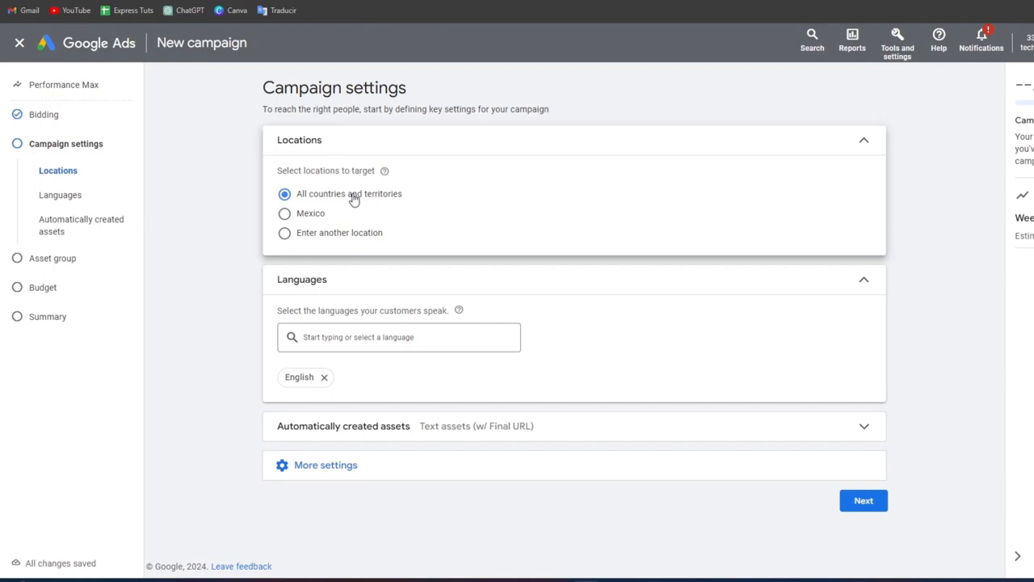
pyautogui.moveTo(387, 199)
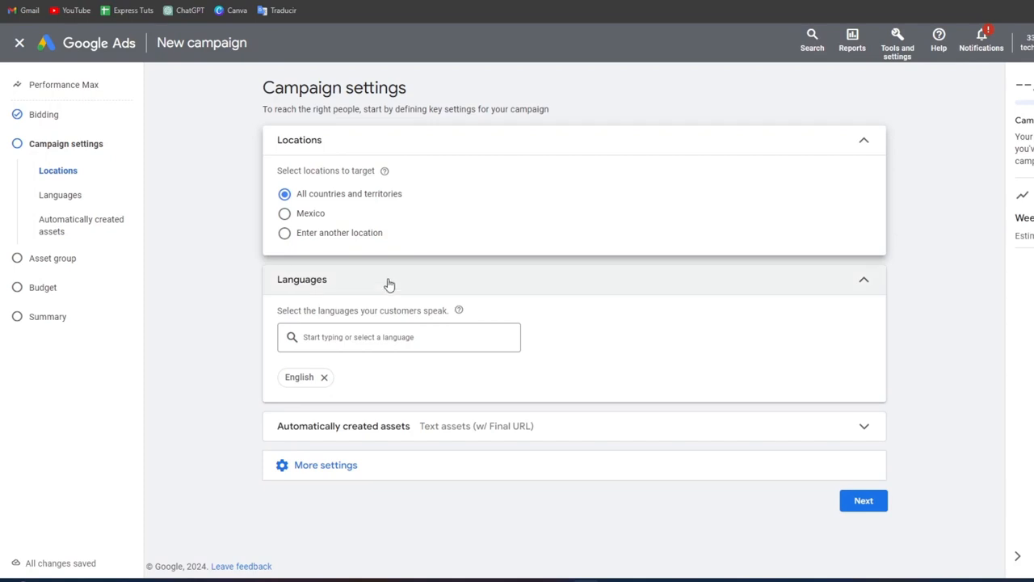
pyautogui.moveTo(329, 228)
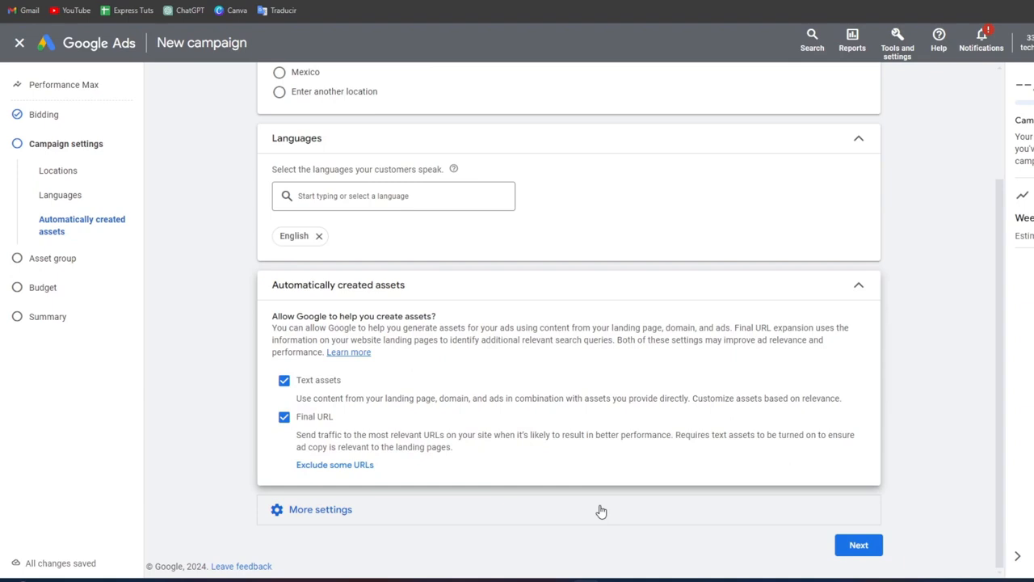
# Keep all countries, English, text assets and final URL; expand More settings
pyautogui.click(320, 509)
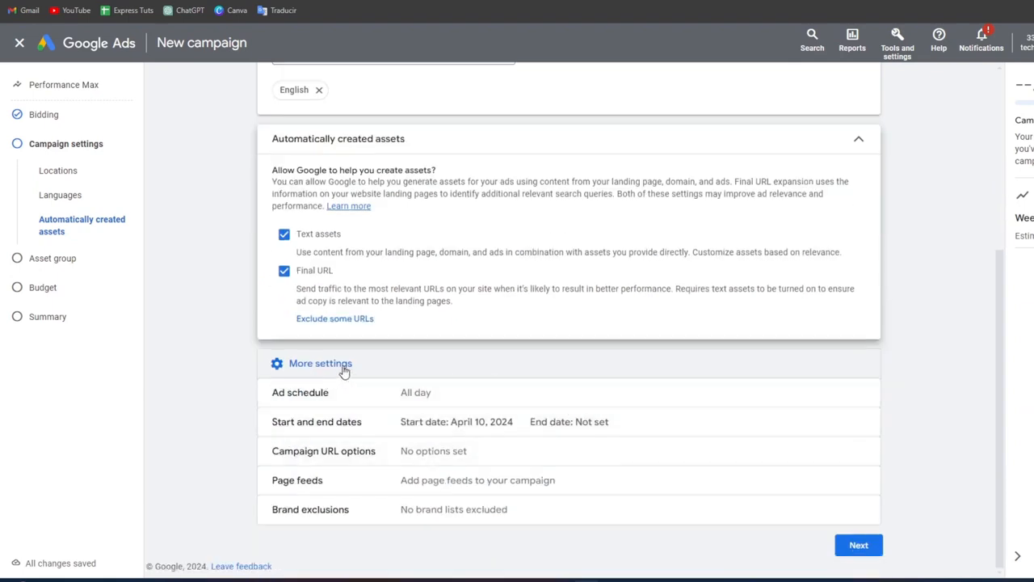
pyautogui.moveTo(375, 395)
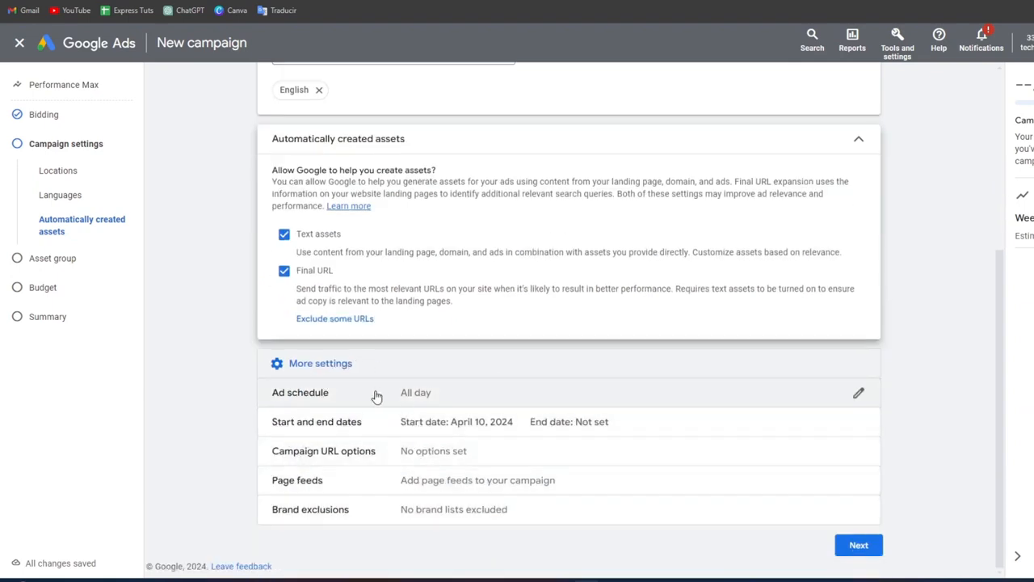
pyautogui.moveTo(808, 546)
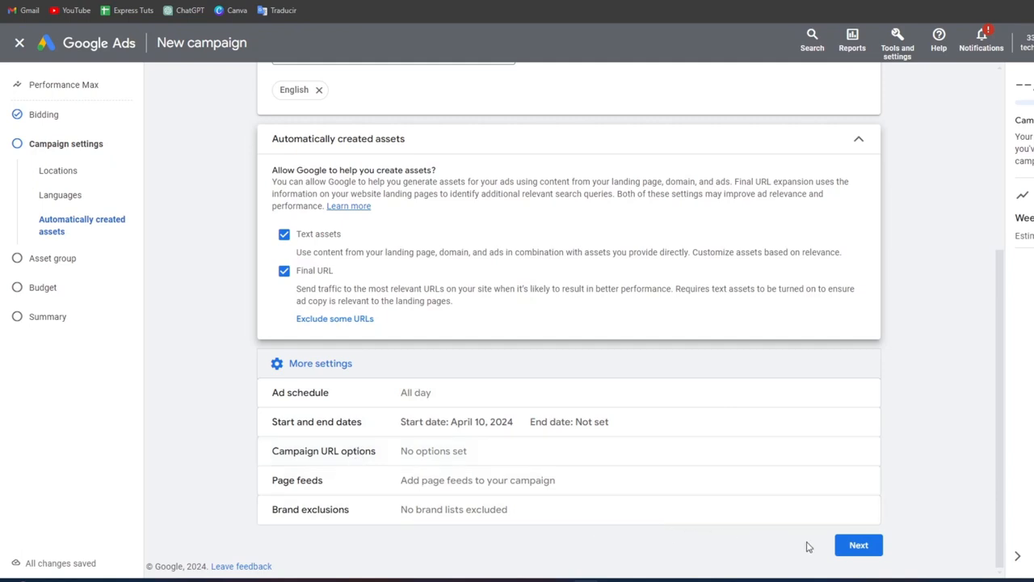
# Go to the Asset group page and focus the 'Asset Group 1' name field
pyautogui.click(858, 544)
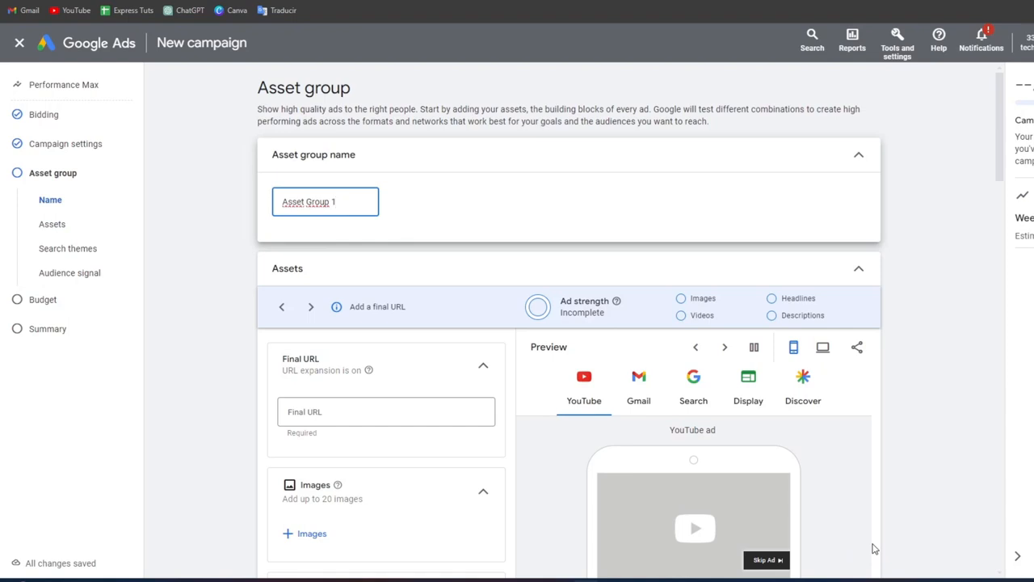
pyautogui.moveTo(686, 300)
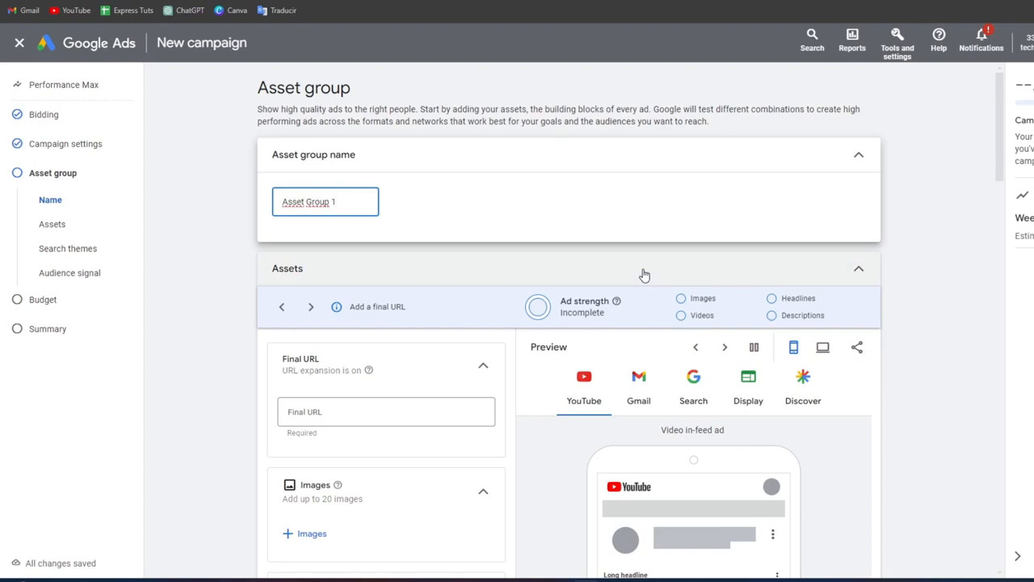
pyautogui.click(325, 202)
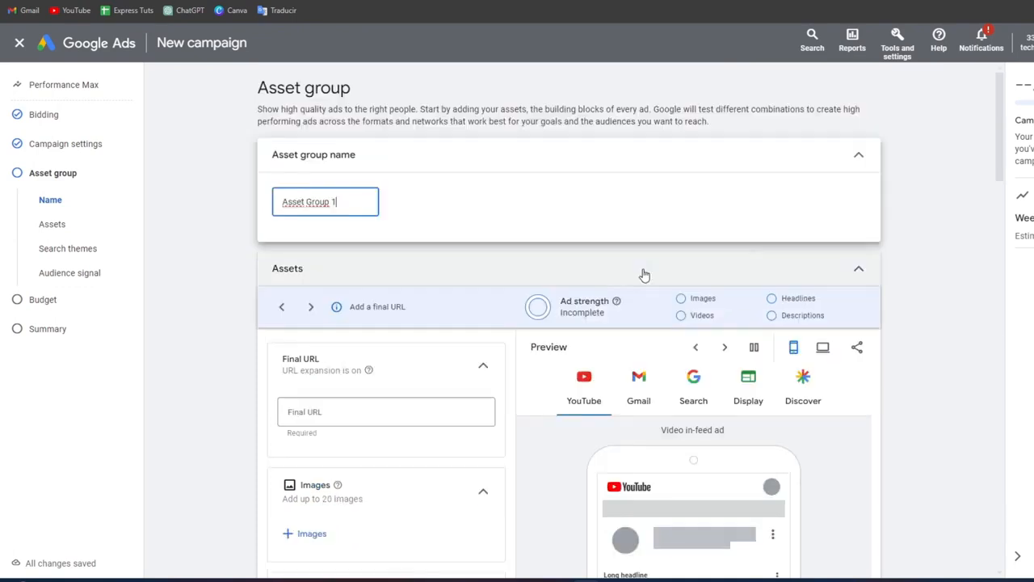
pyautogui.scroll(-3)
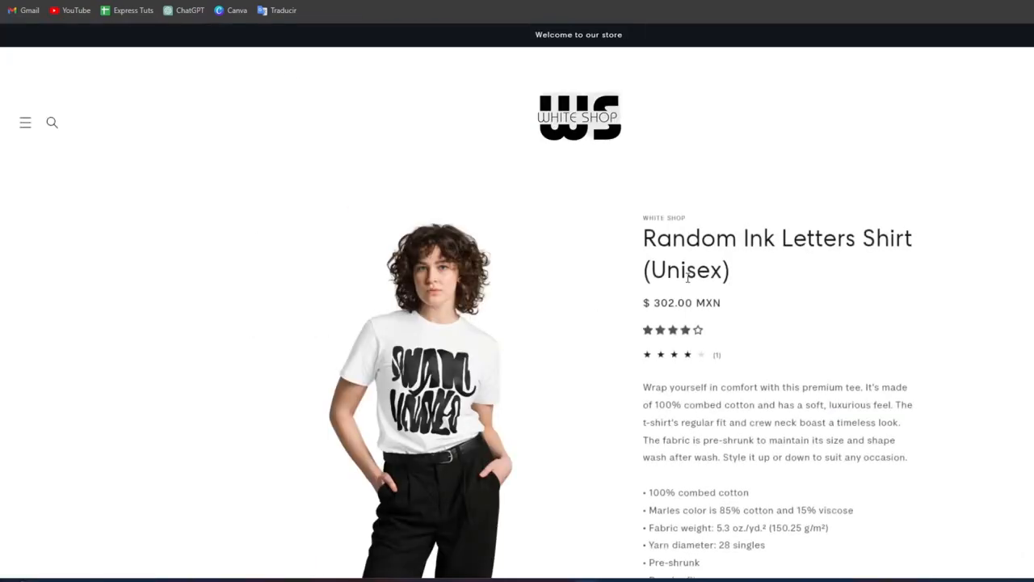
pyautogui.scroll(-3)
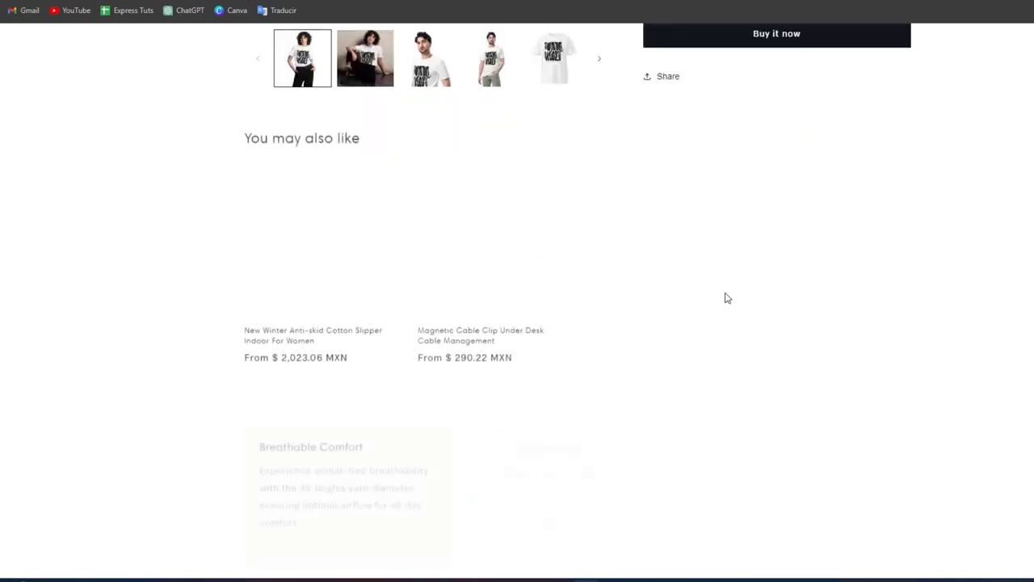
pyautogui.scroll(-3)
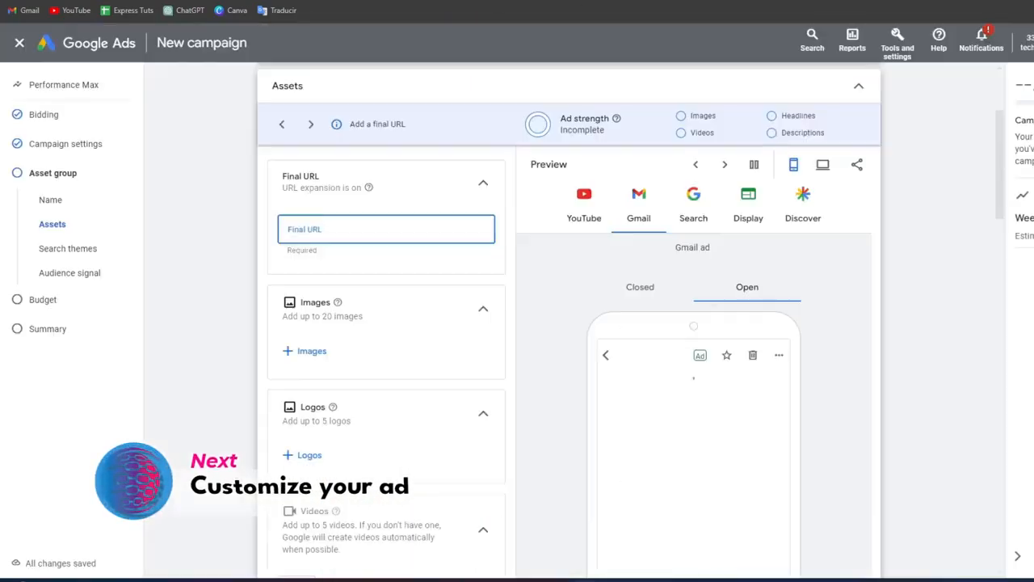
pyautogui.write('https://techexpress.ltd/products/unisex-premium-t-shirt')
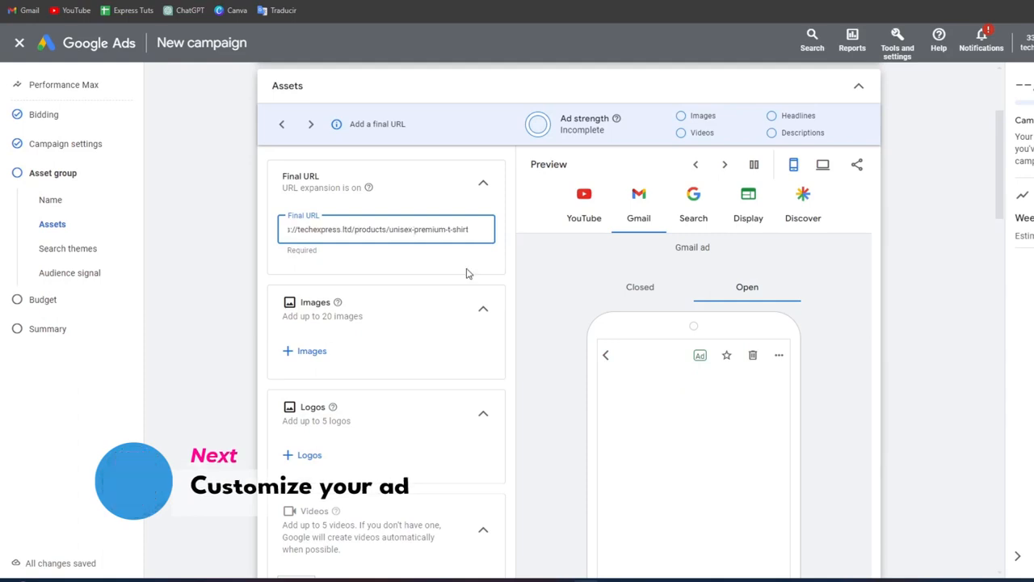
pyautogui.scroll(-3)
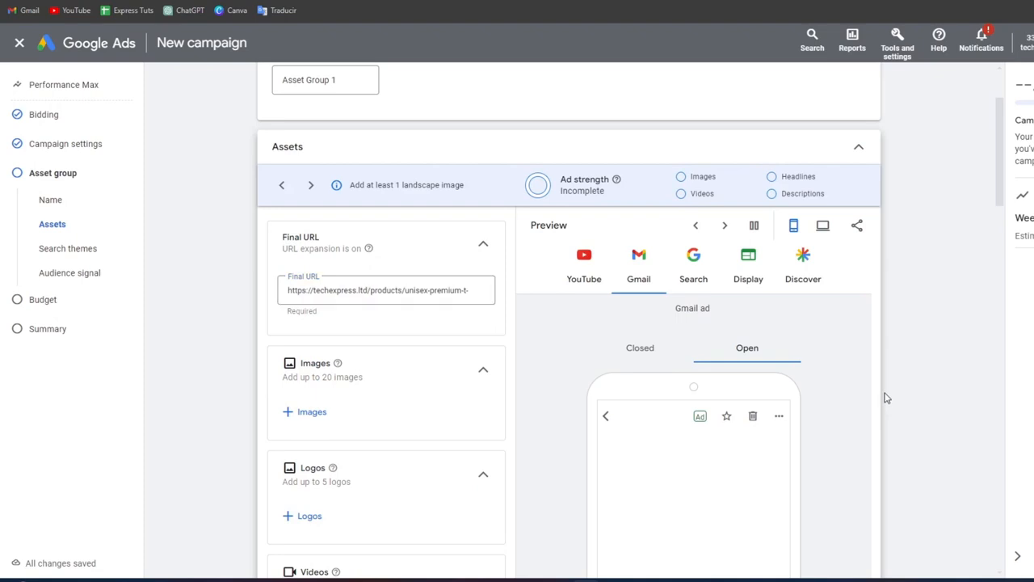
pyautogui.scroll(-3)
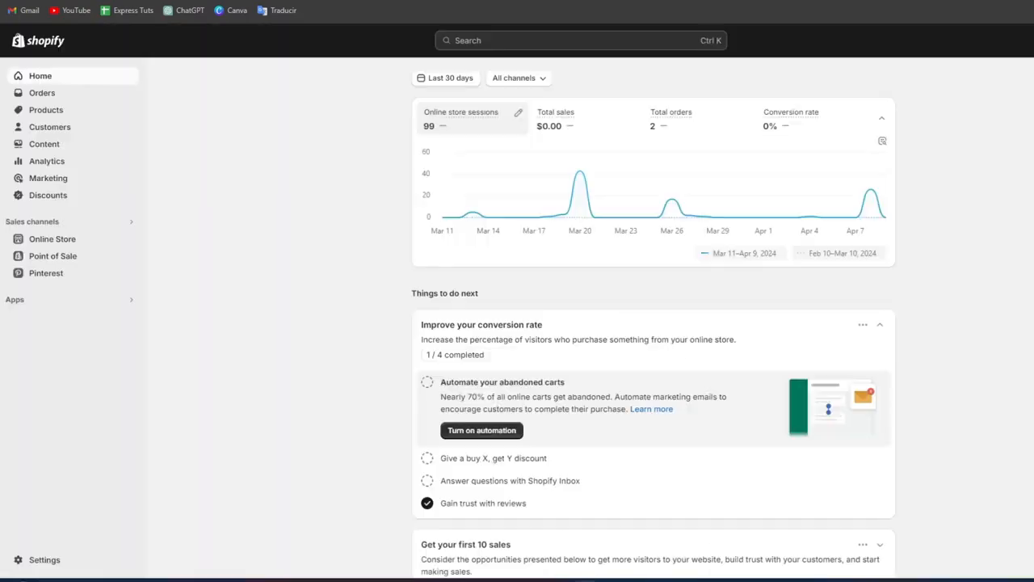
# Open the Random Ink Letters Shirt (Unisex) product from Shopify's Products list
pyautogui.click(46, 109)
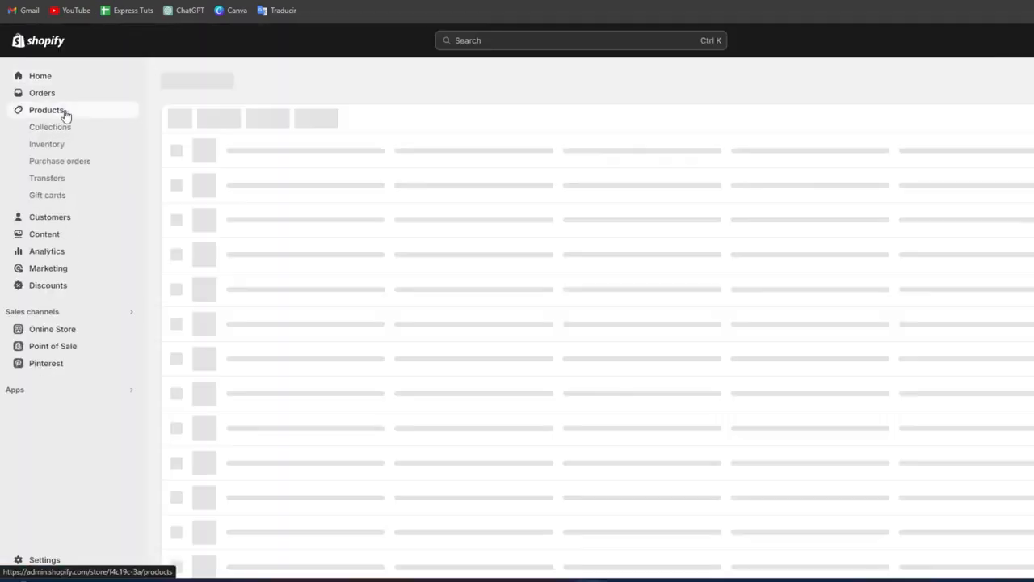
pyautogui.click(46, 109)
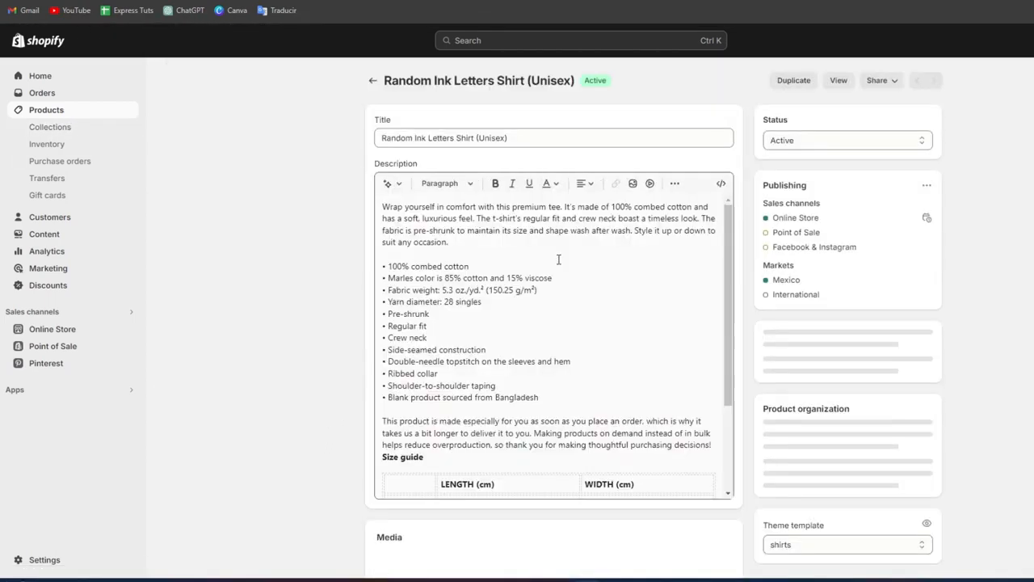
pyautogui.scroll(-3)
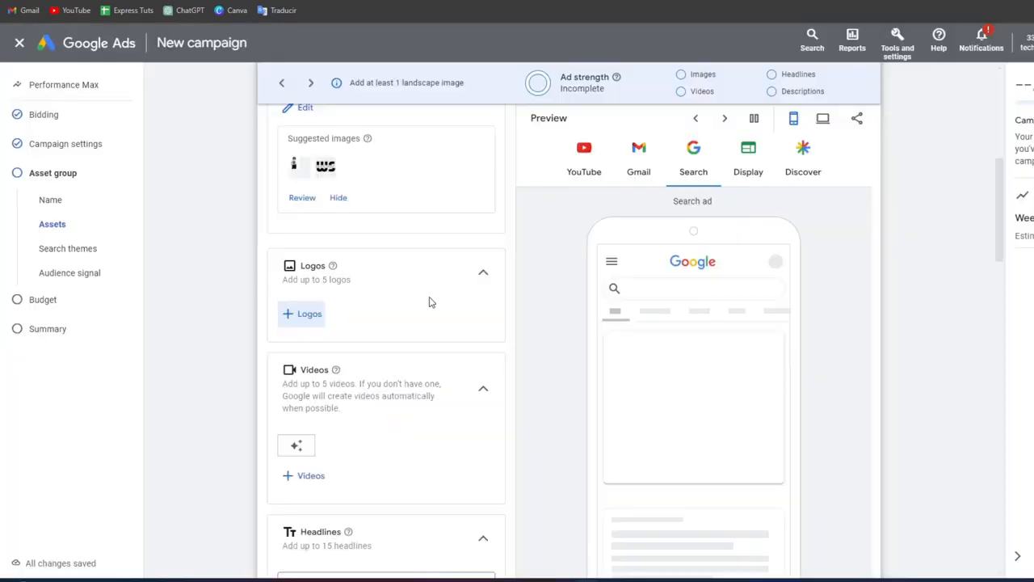
# Pick 'Random Ink Letters Shirt' from the headline ideas and save it
pyautogui.scroll(-3)
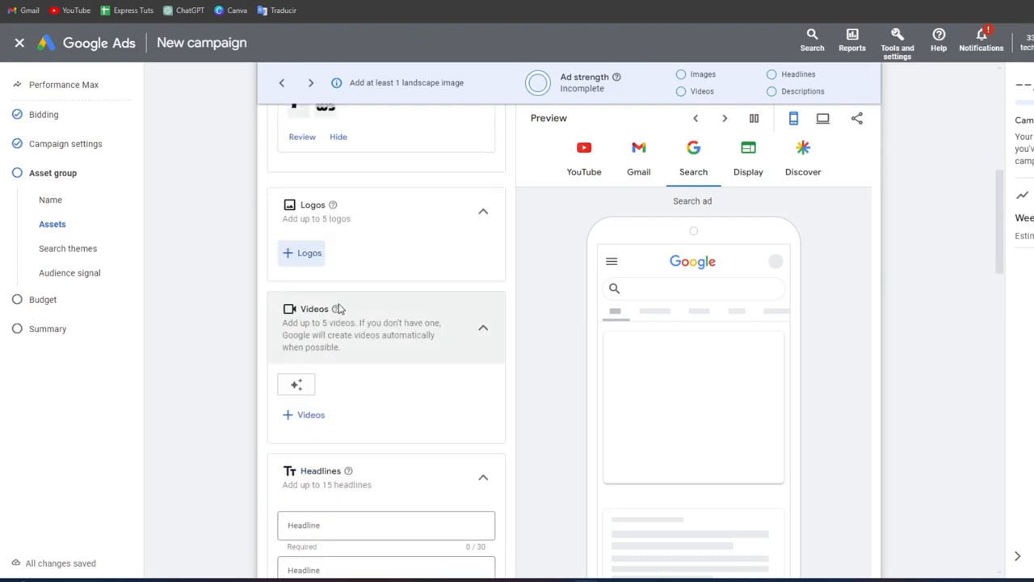
pyautogui.scroll(-3)
pyautogui.write('White Shop')
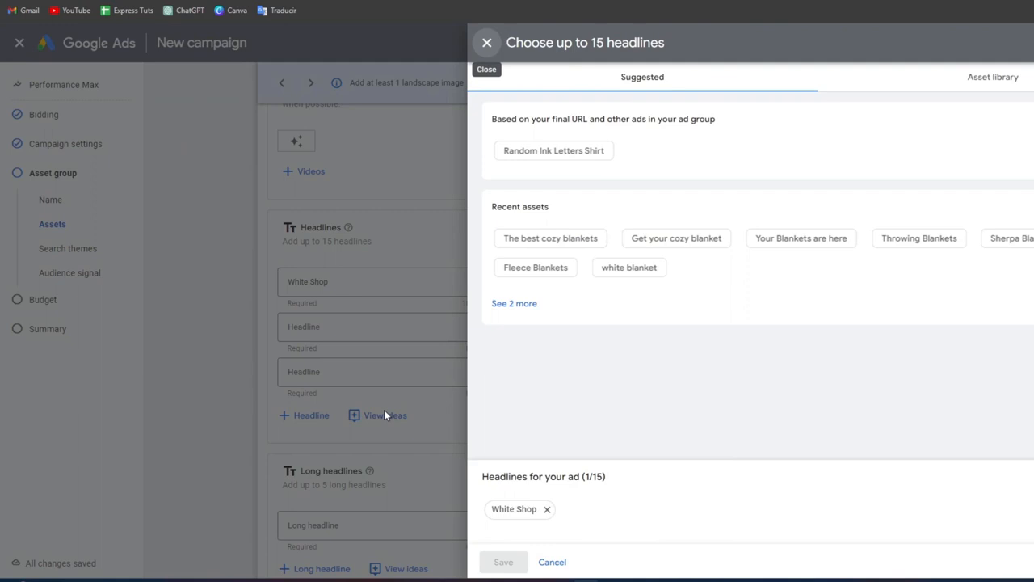
pyautogui.moveTo(385, 415)
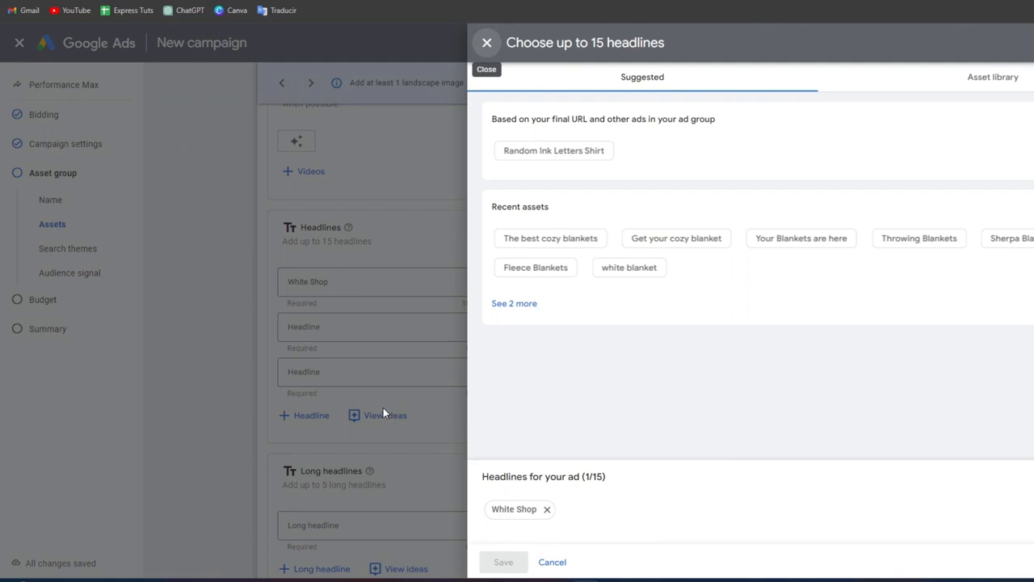
pyautogui.click(676, 238)
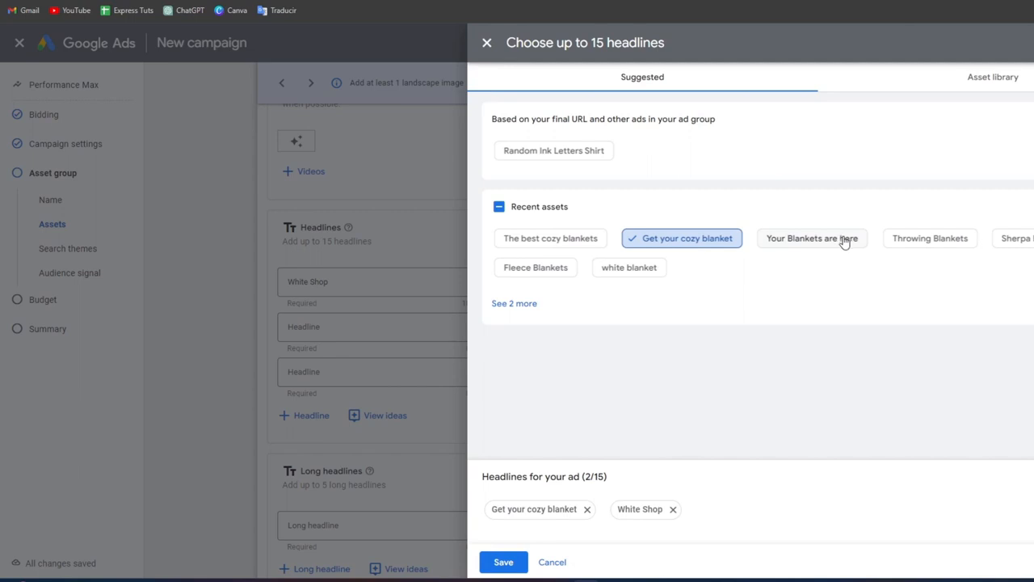
pyautogui.click(554, 151)
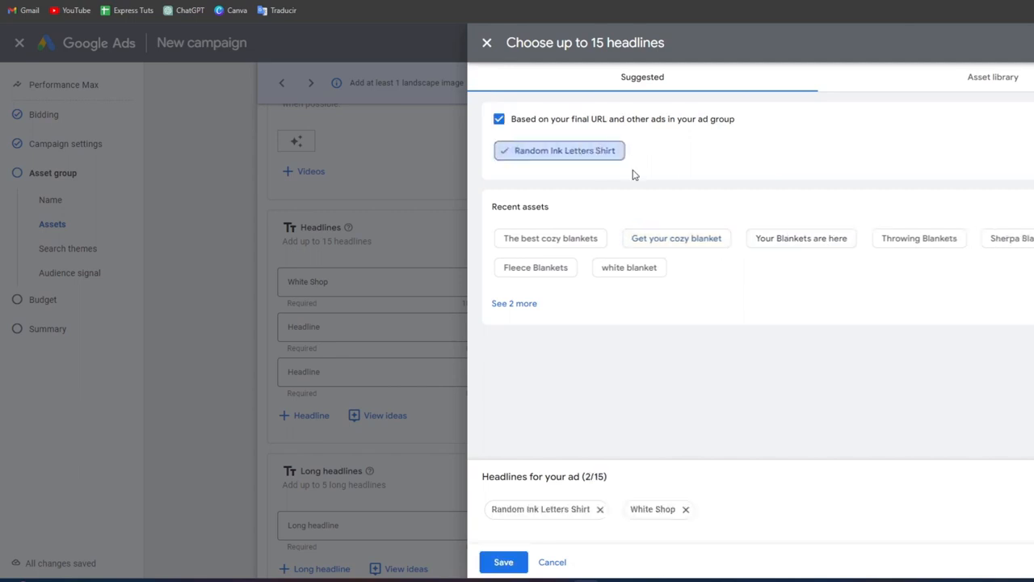
pyautogui.click(502, 562)
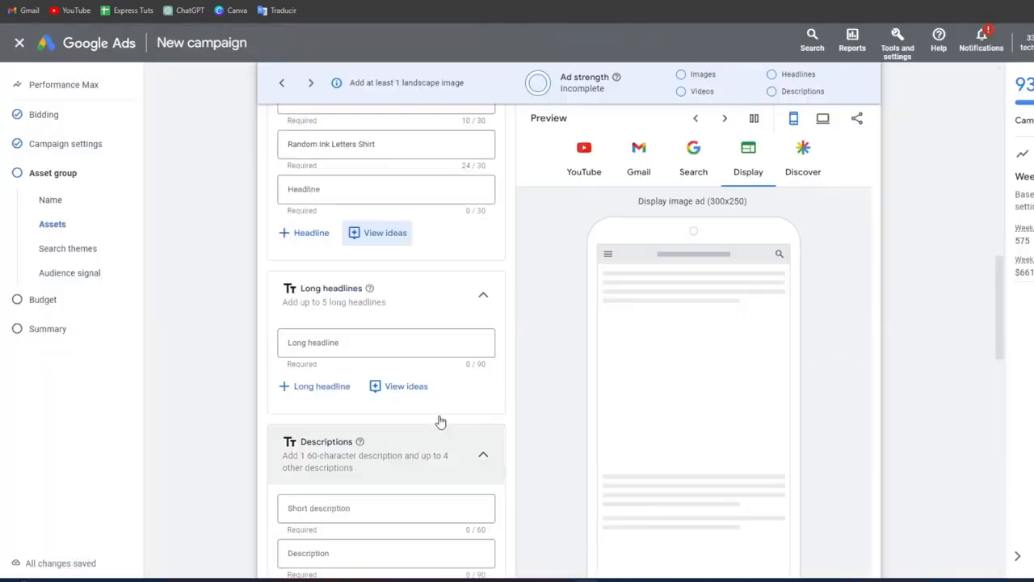
# Scroll down to the empty Signals section of the asset group
pyautogui.click(406, 385)
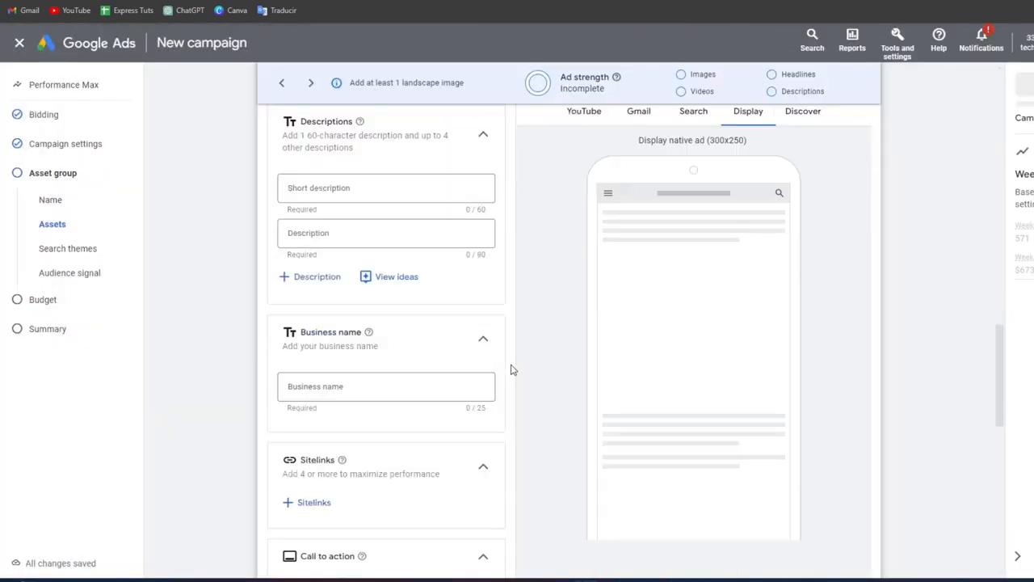
pyautogui.scroll(-3)
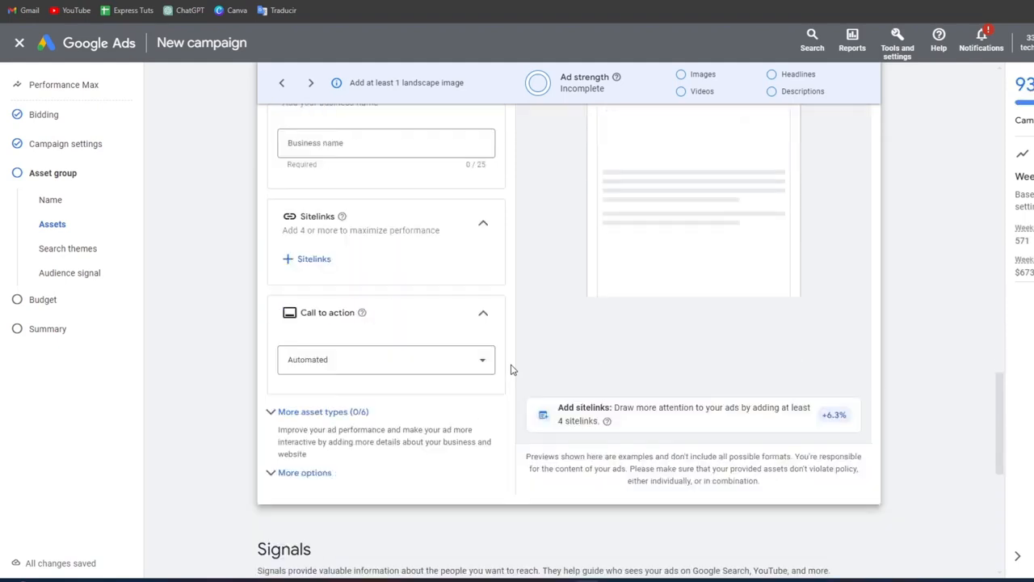
pyautogui.click(386, 360)
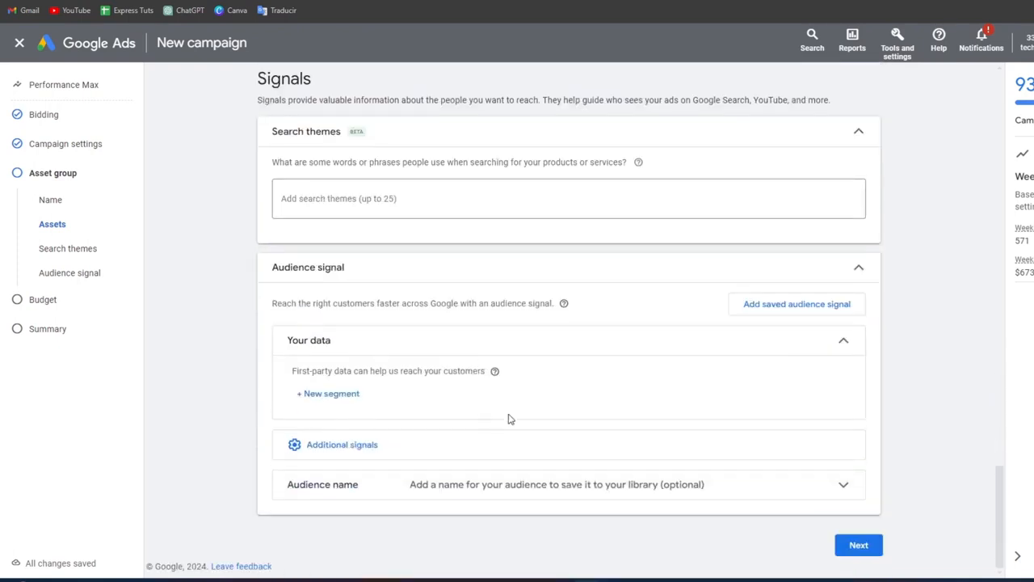
# Set a custom average daily budget of $23.00 for the campaign
pyautogui.click(858, 544)
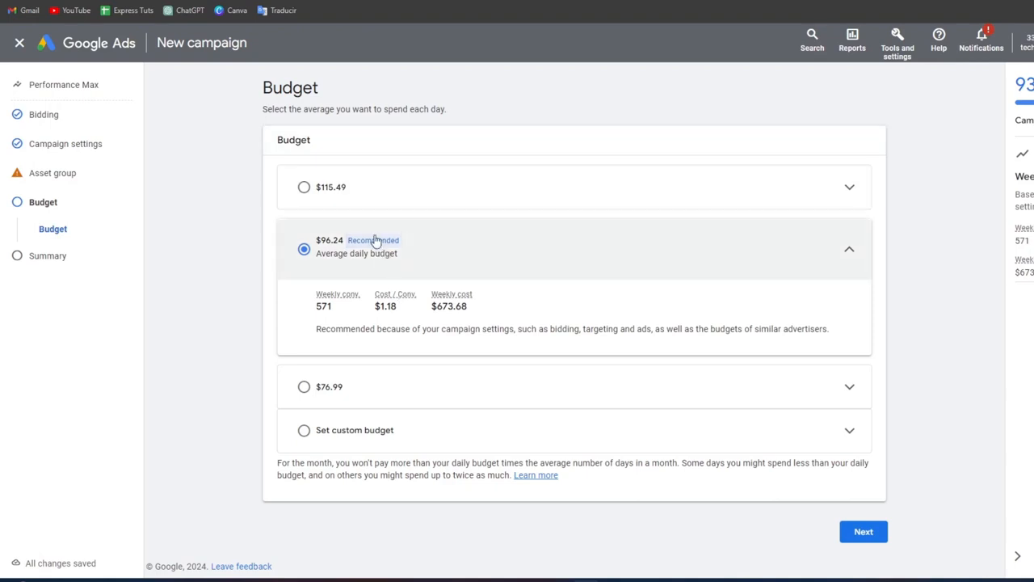
pyautogui.moveTo(394, 266)
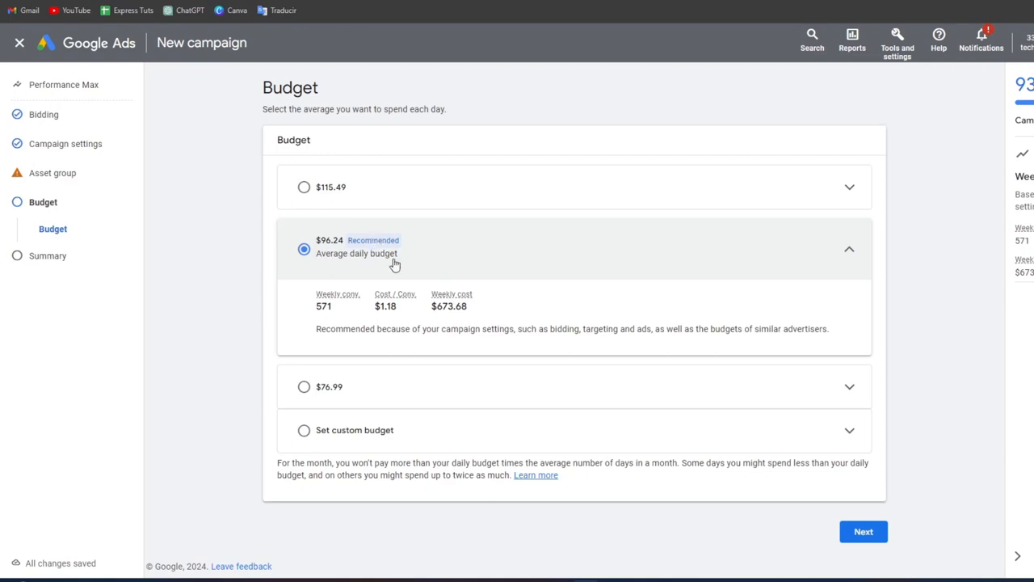
pyautogui.click(354, 430)
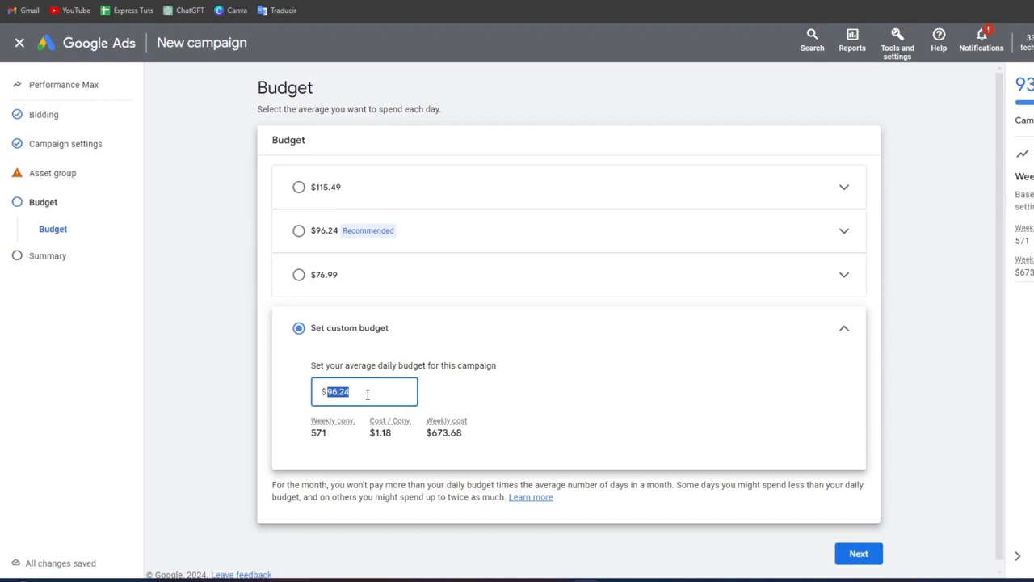
pyautogui.write('23')
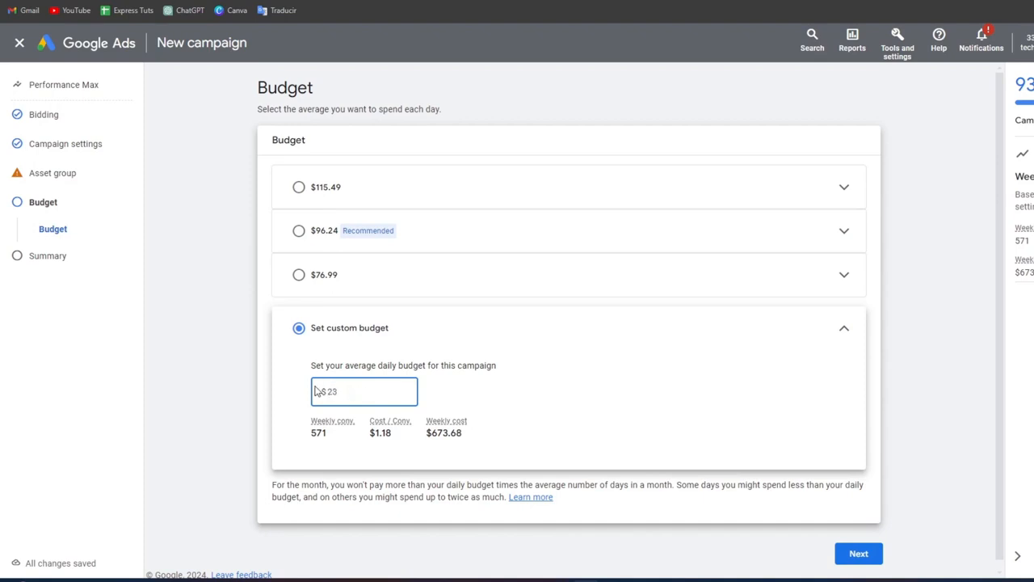
pyautogui.write('23.00')
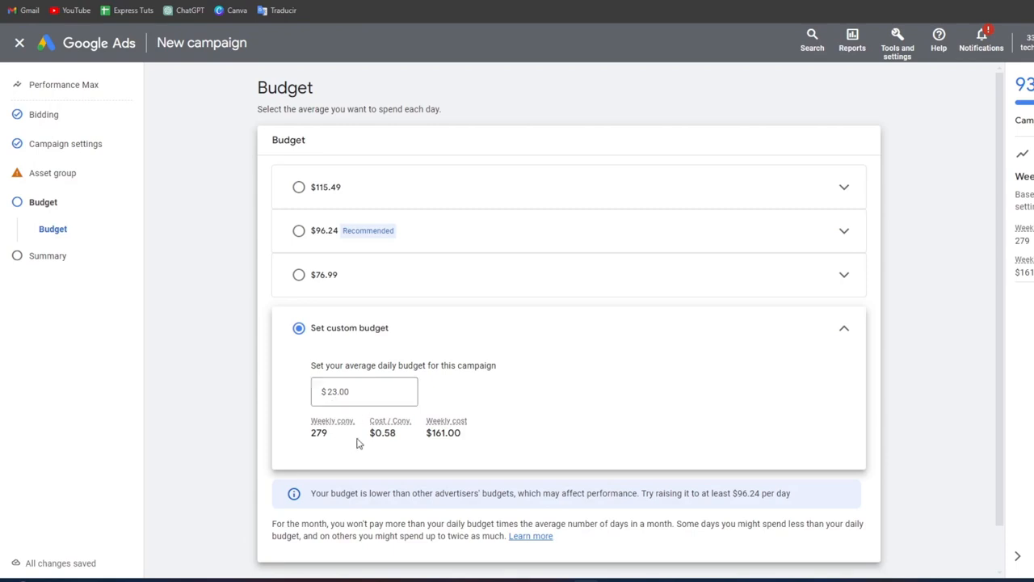
pyautogui.moveTo(370, 432); pyautogui.dragTo(465, 432)
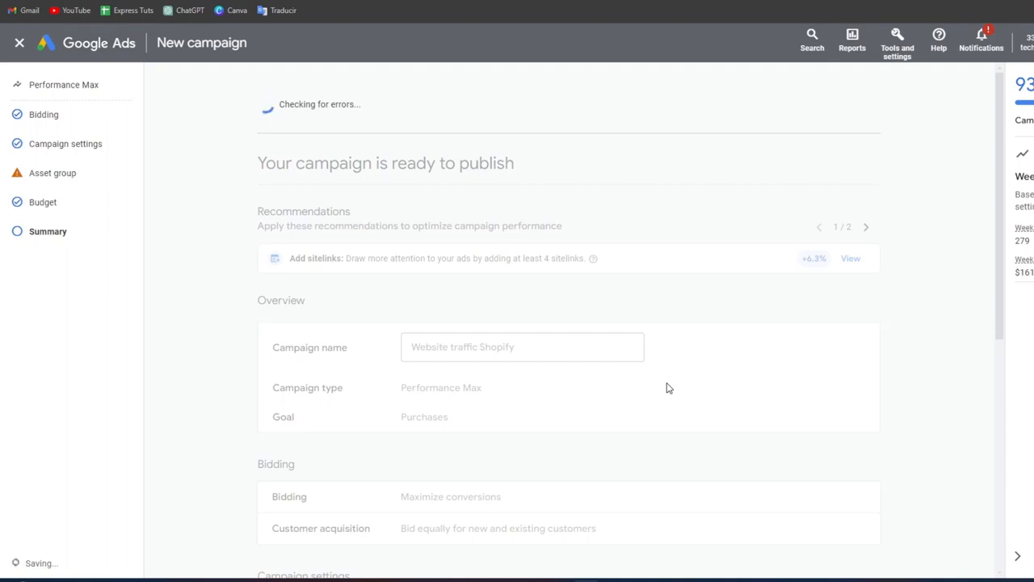
# Scroll the Summary to check the $23.00/day budget, images and headlines
pyautogui.scroll(-3)
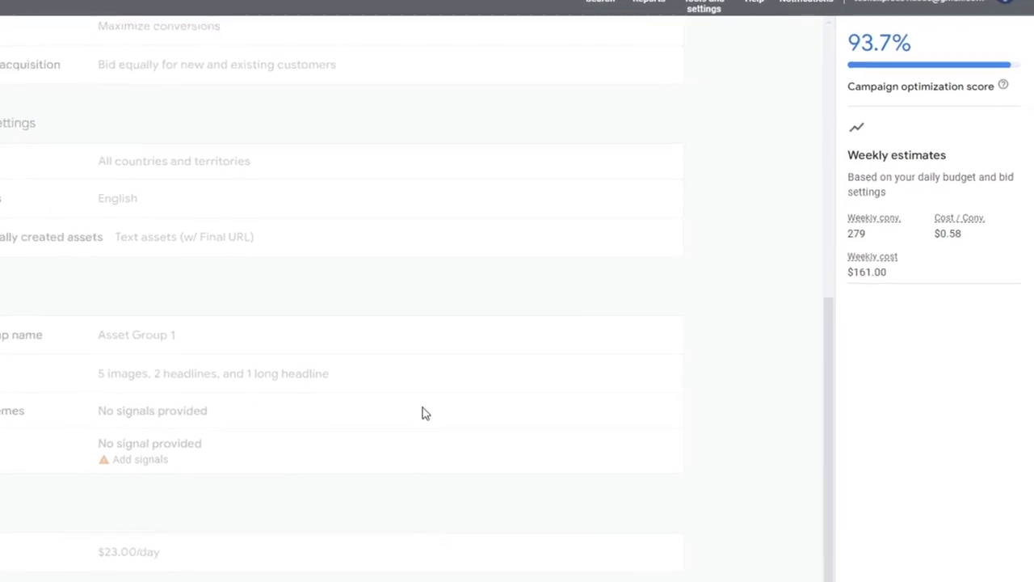
pyautogui.moveTo(903, 135)
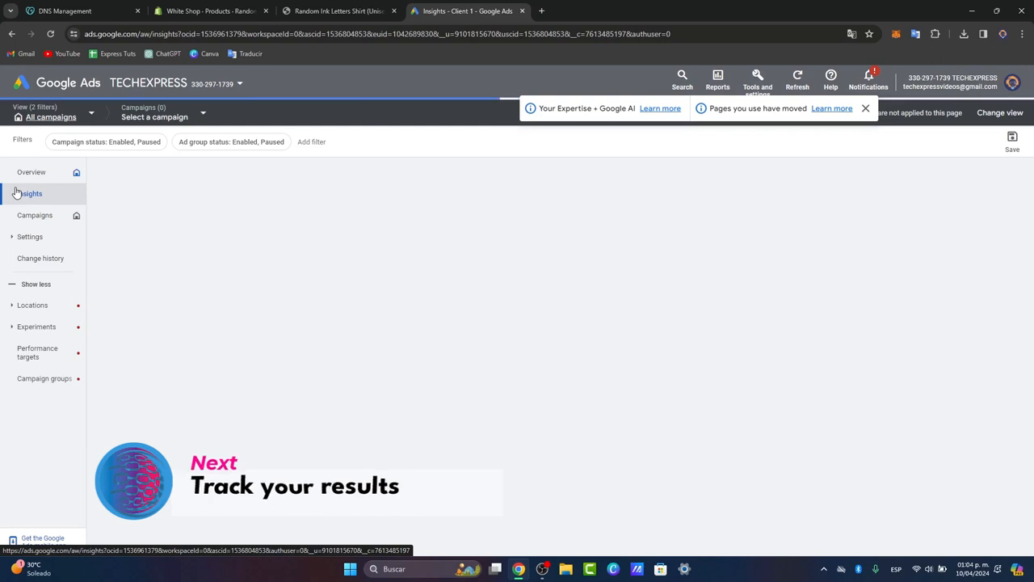
# Open the Insights overview, then return to the Random Ink Letters Shirt store page
pyautogui.click(32, 193)
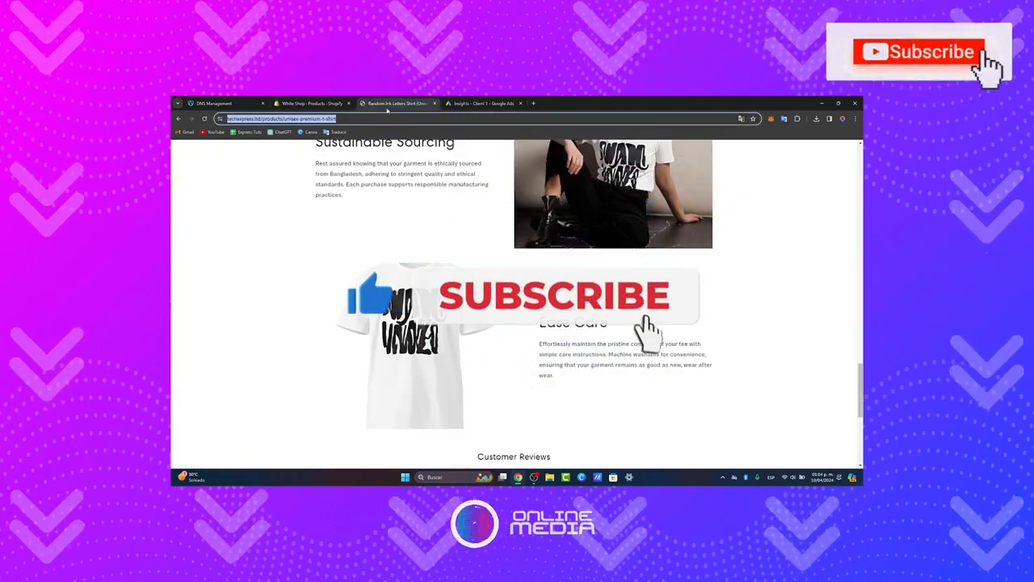
pyautogui.click(919, 52)
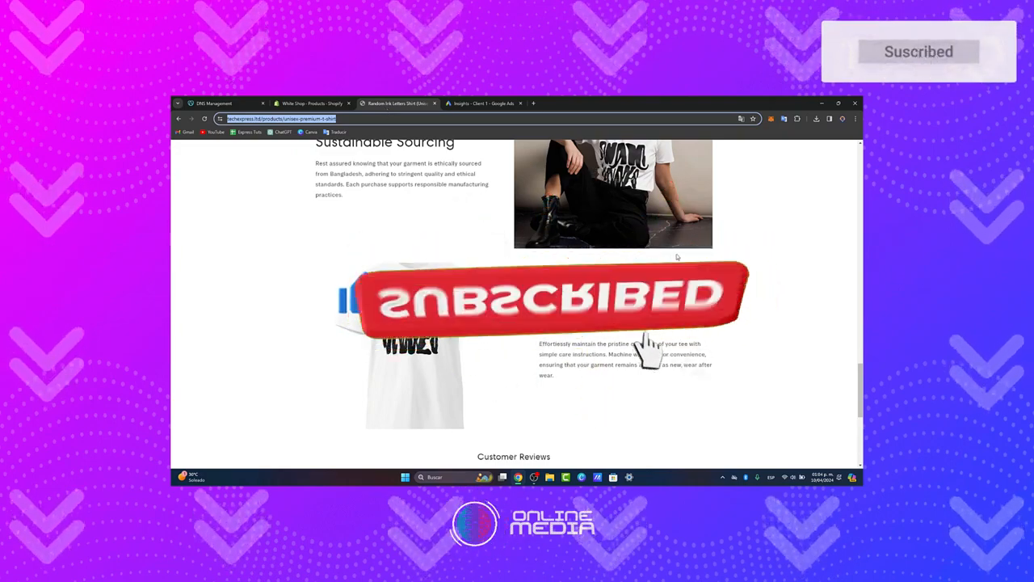